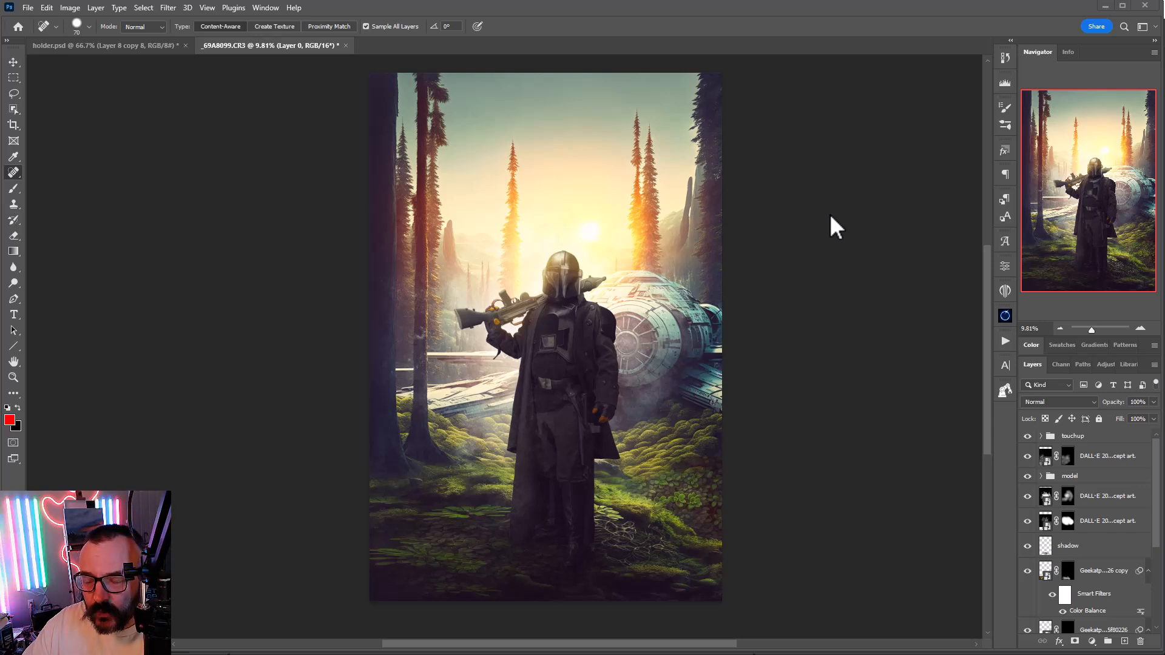
pyautogui.moveTo(687, 340)
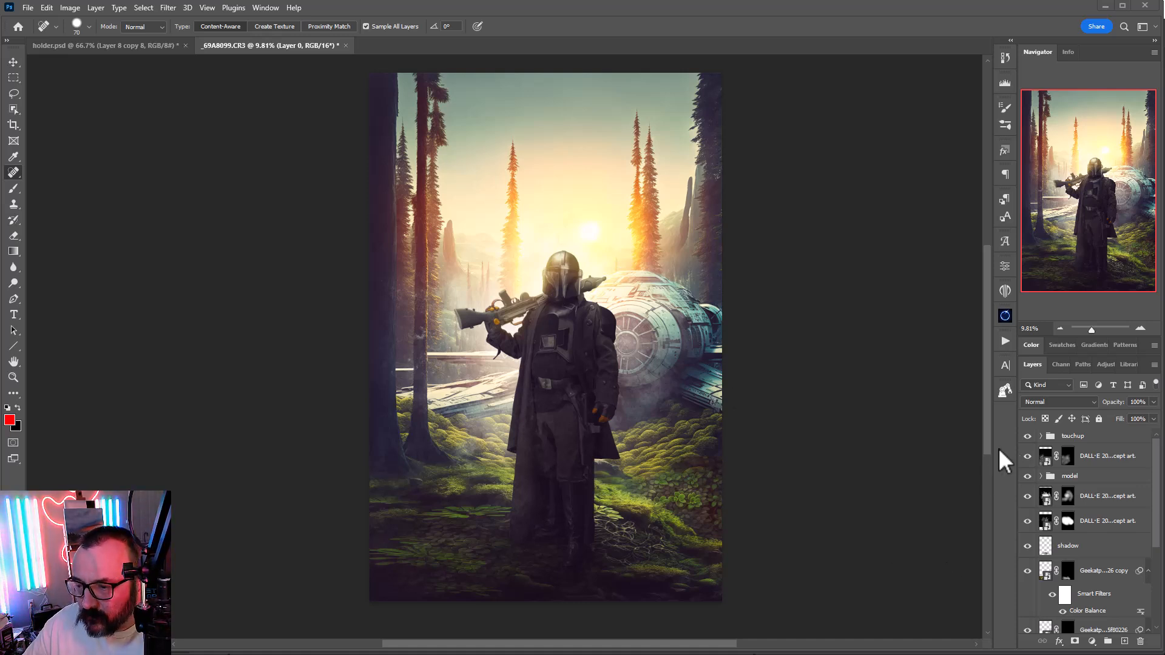
pyautogui.moveTo(647, 148)
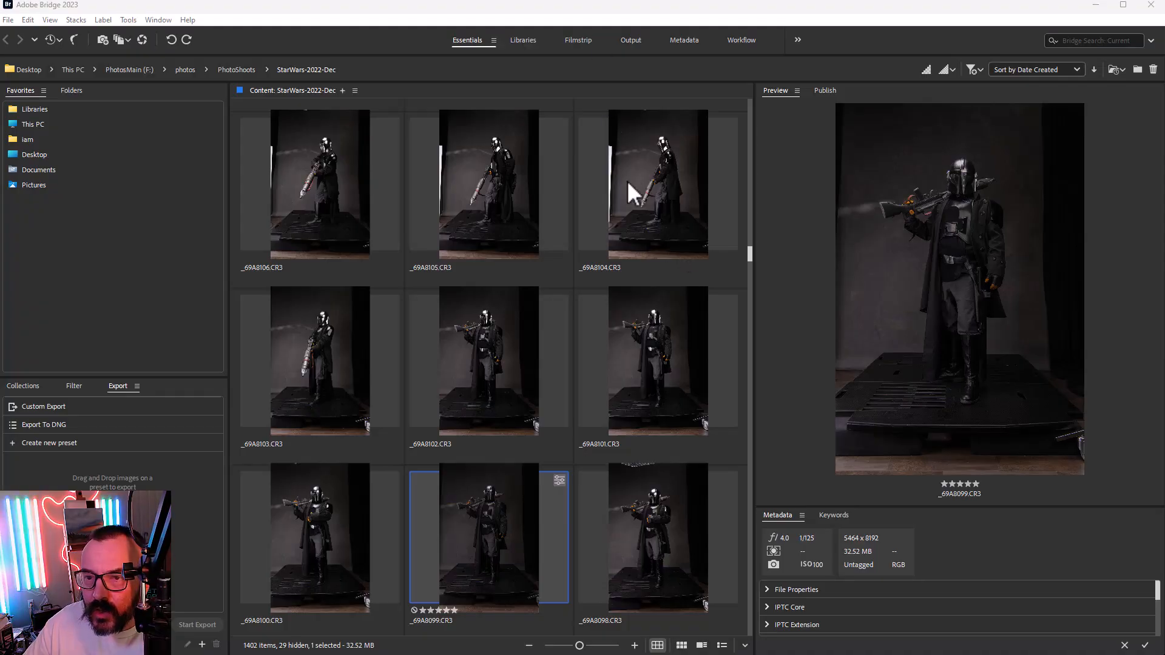
pyautogui.moveTo(941, 232)
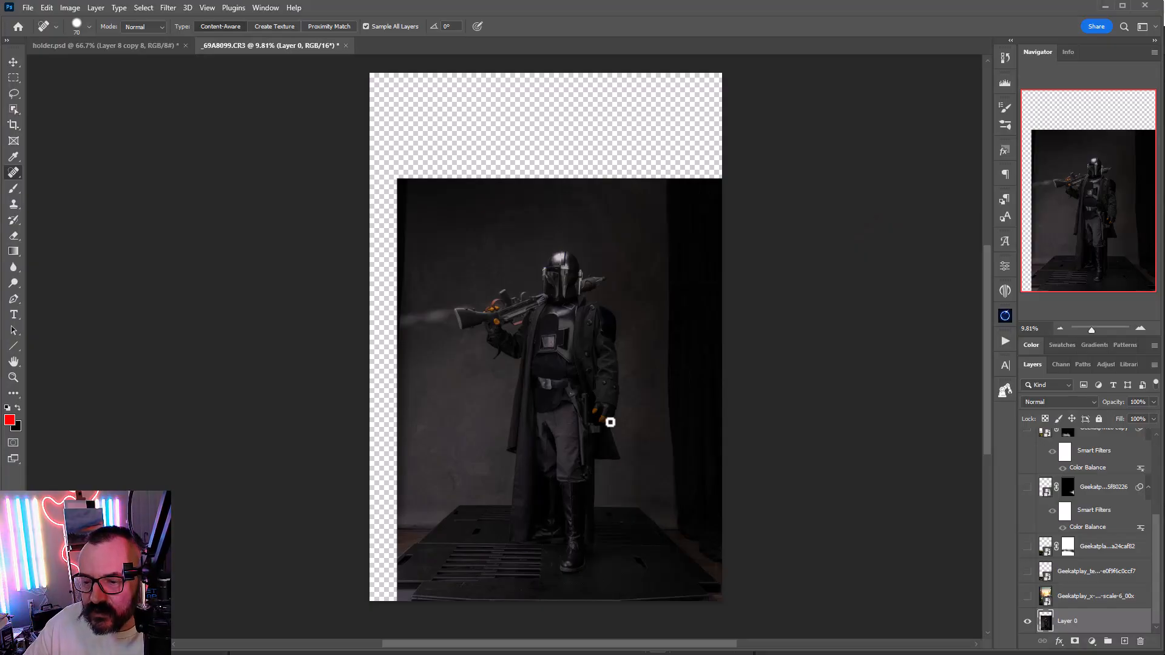
pyautogui.moveTo(539, 251)
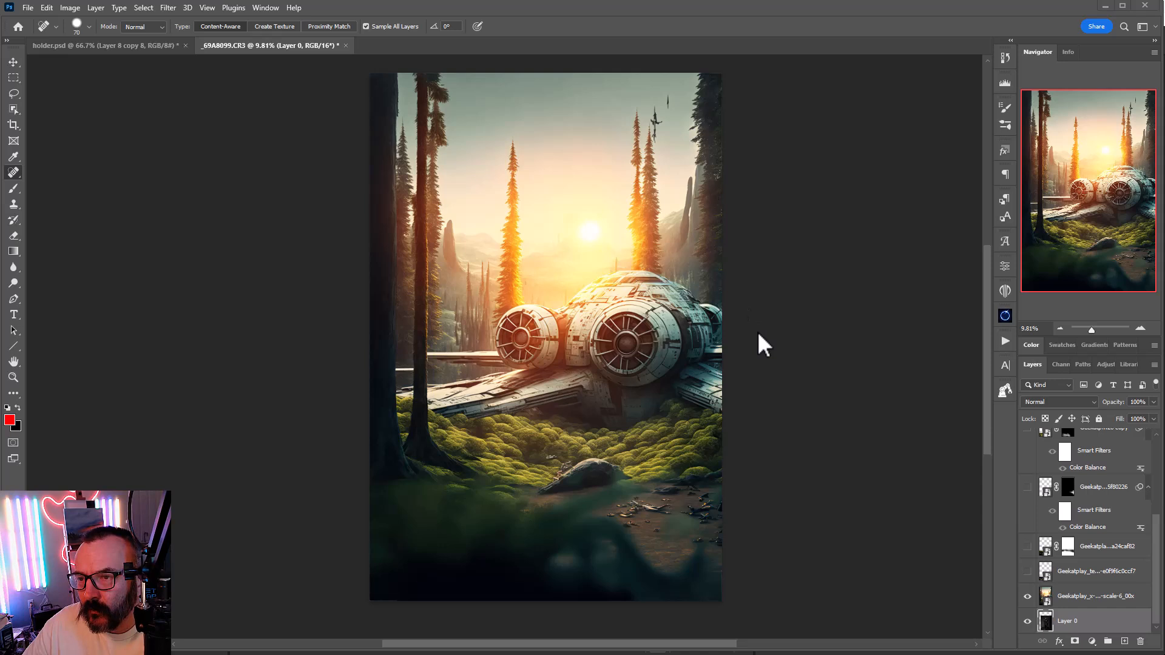
pyautogui.moveTo(813, 349)
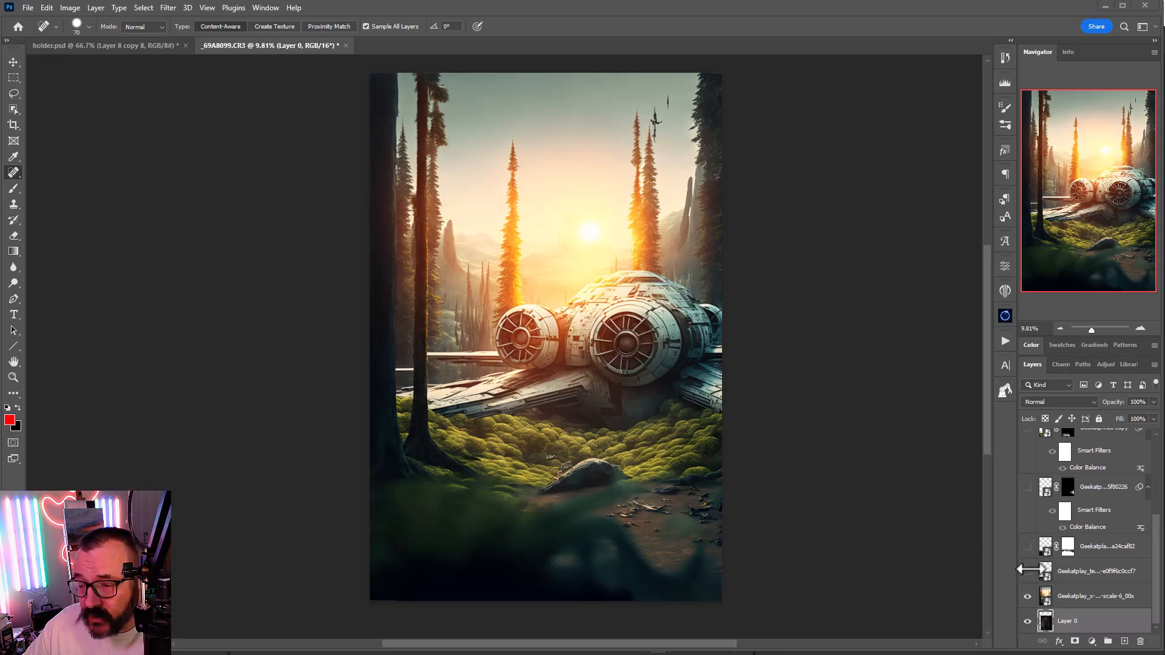
pyautogui.moveTo(939, 554)
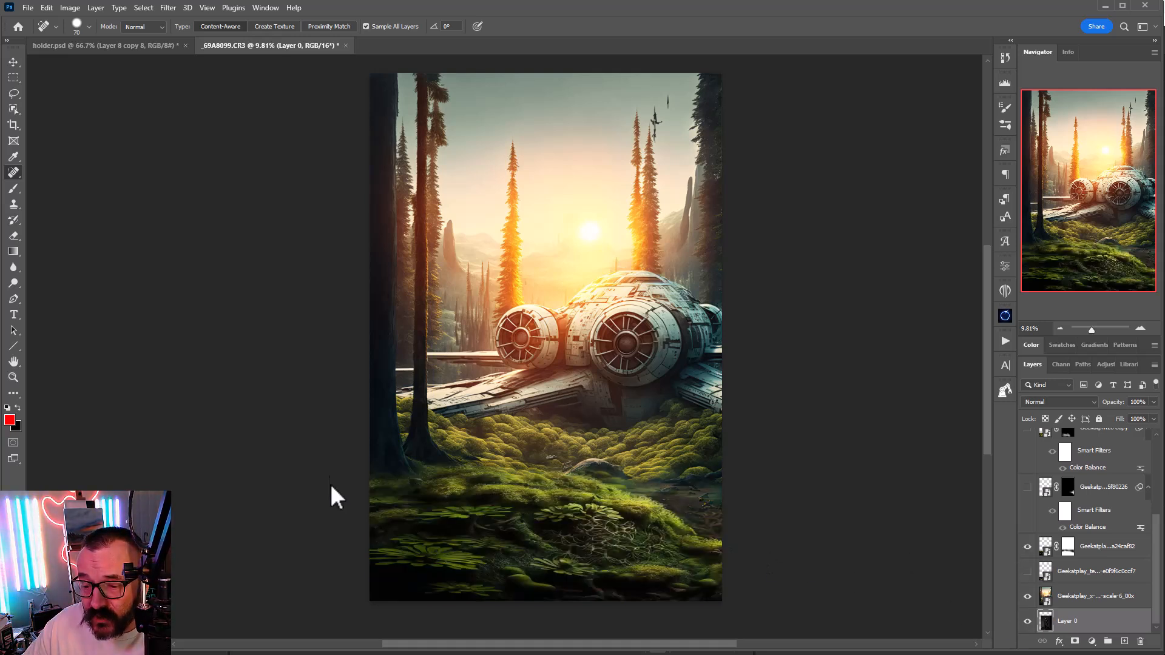
pyautogui.moveTo(398, 465)
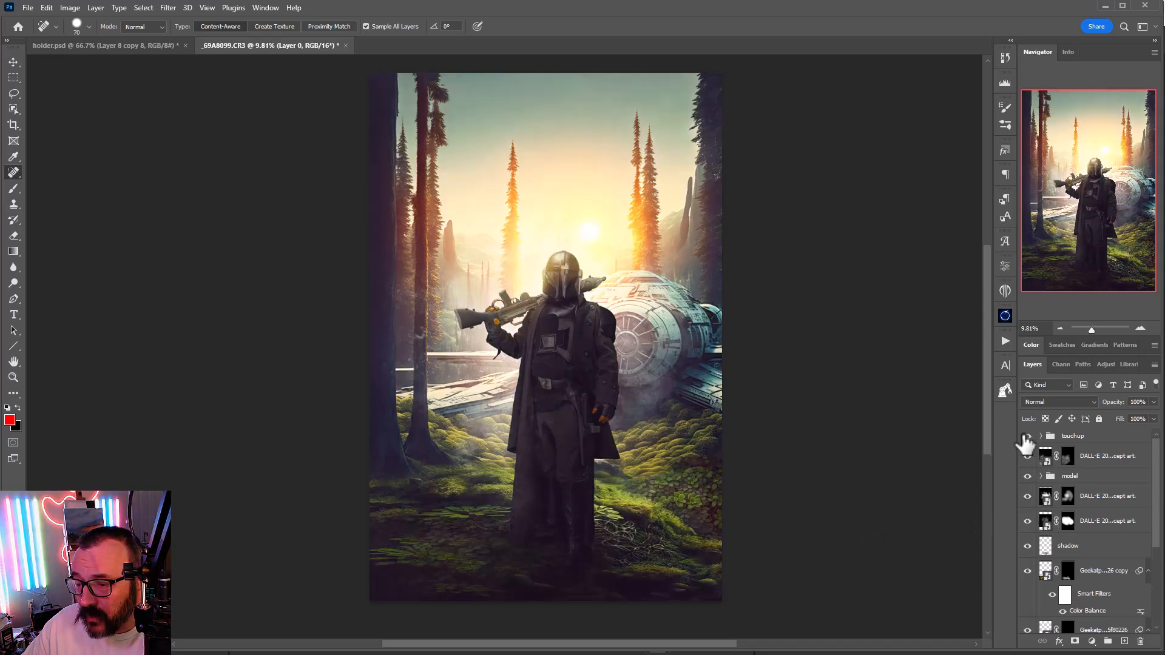
pyautogui.moveTo(847, 426)
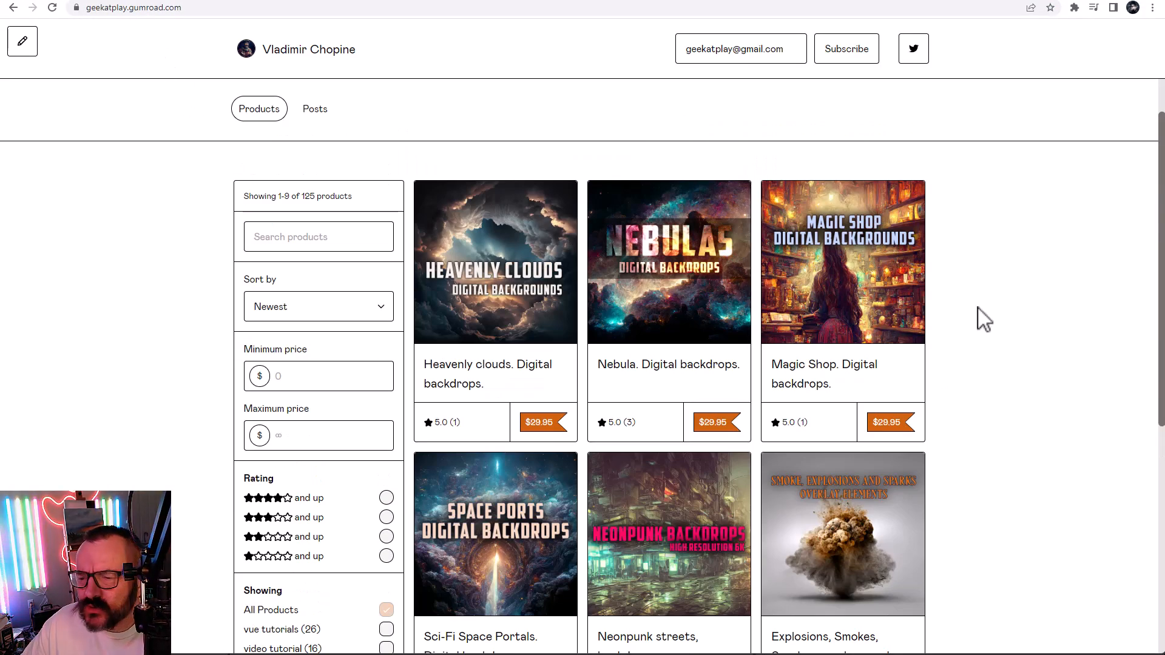
# - Scroll the Gumroad Products list to reveal landscapes and tutorials categories
pyautogui.scroll(-3)
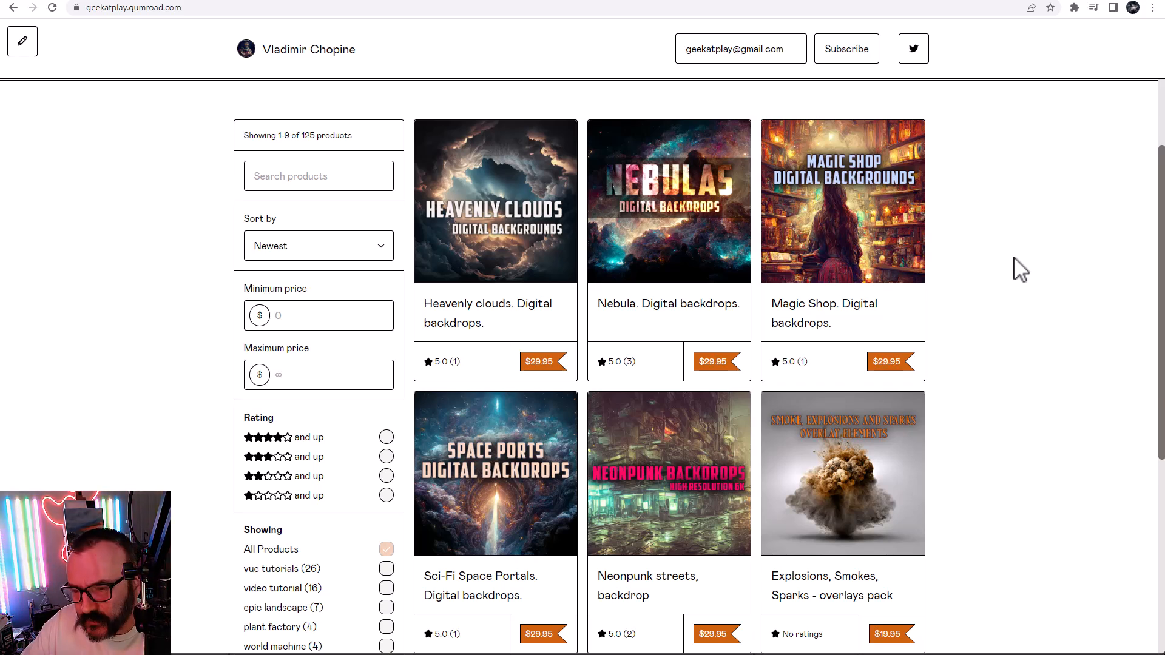
pyautogui.moveTo(511, 224)
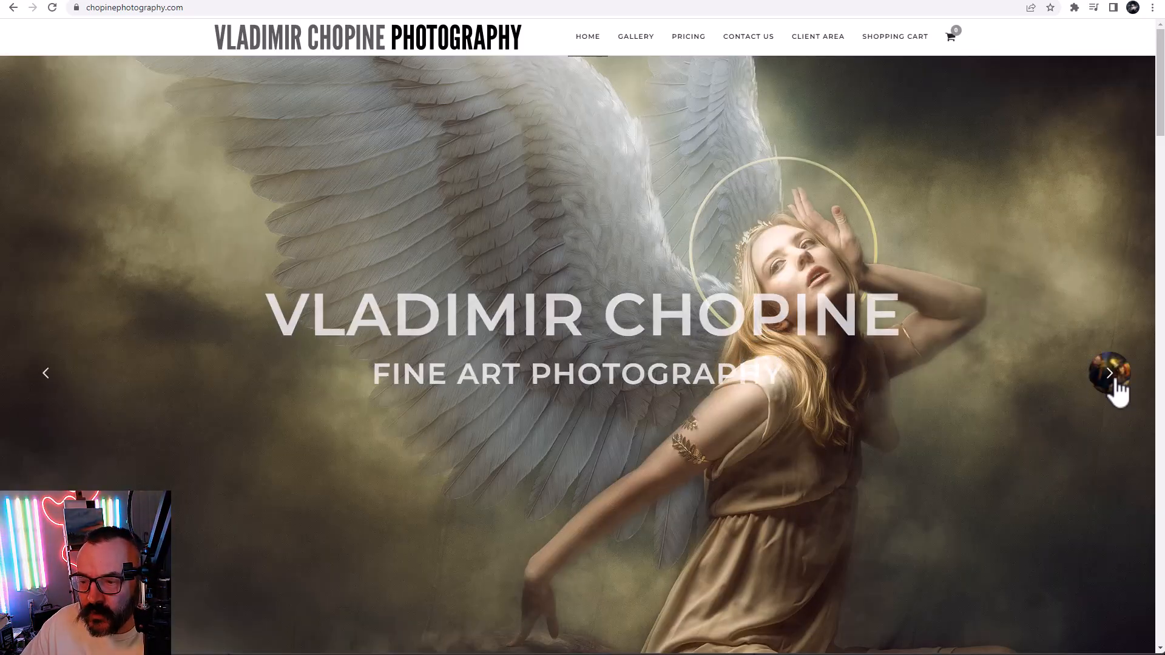
# - Advance the homepage slideshow to the next fine art photography slide
pyautogui.click(1109, 372)
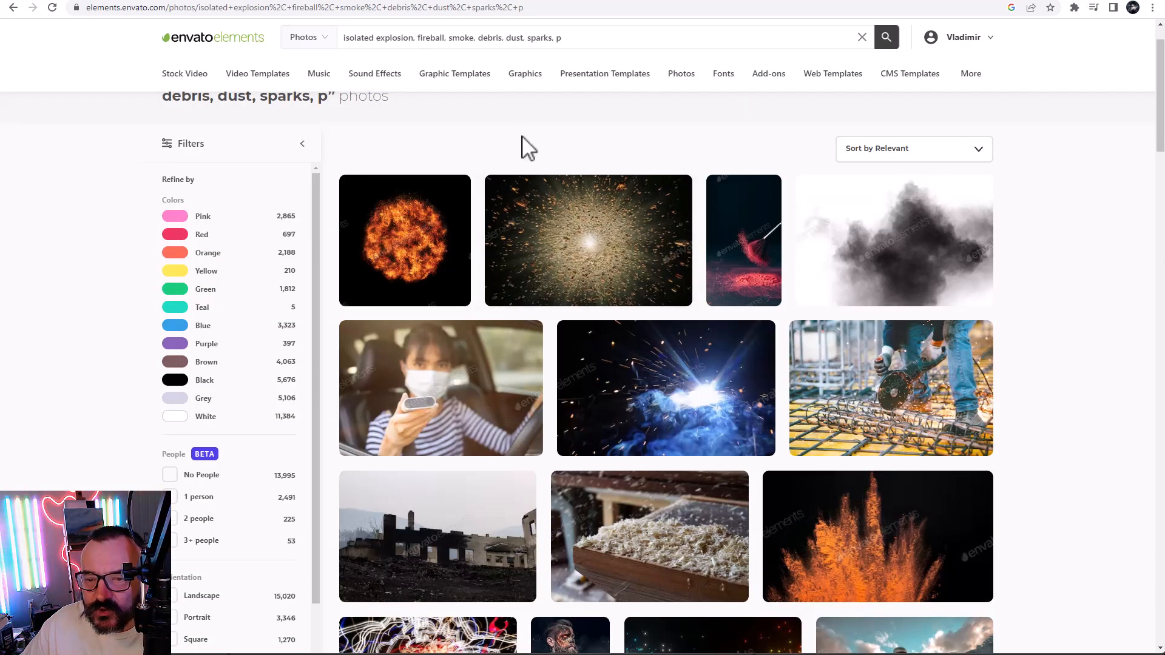
# - Scroll the explosion search results to reveal welding sparks and demolition photos
pyautogui.scroll(-3)
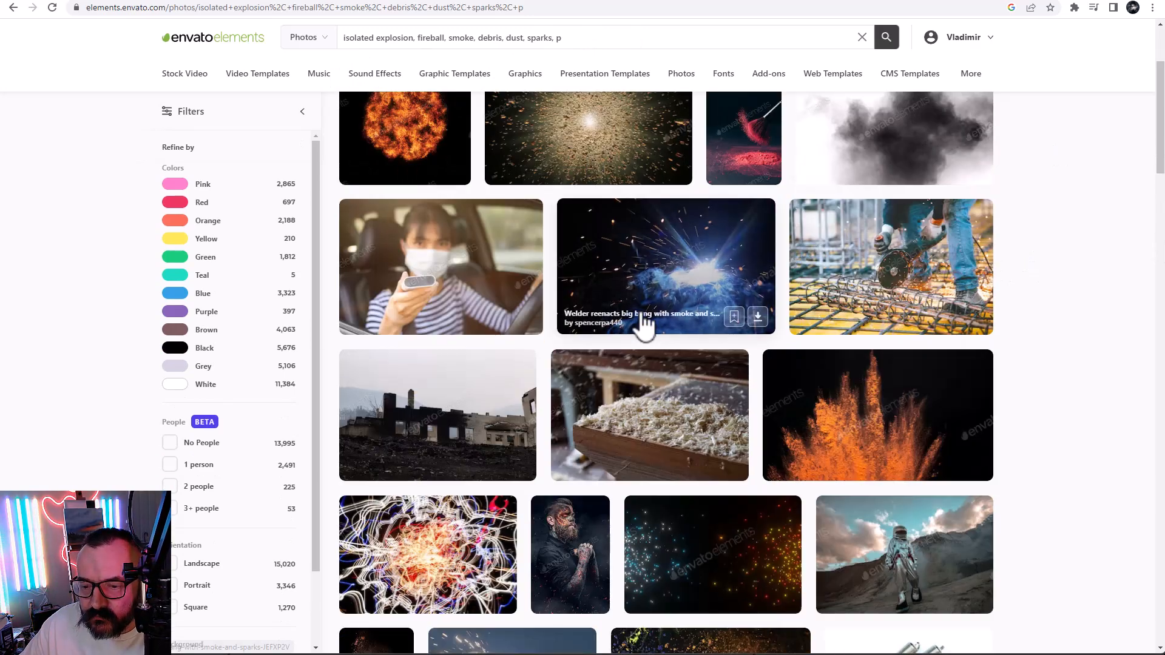
pyautogui.scroll(-3)
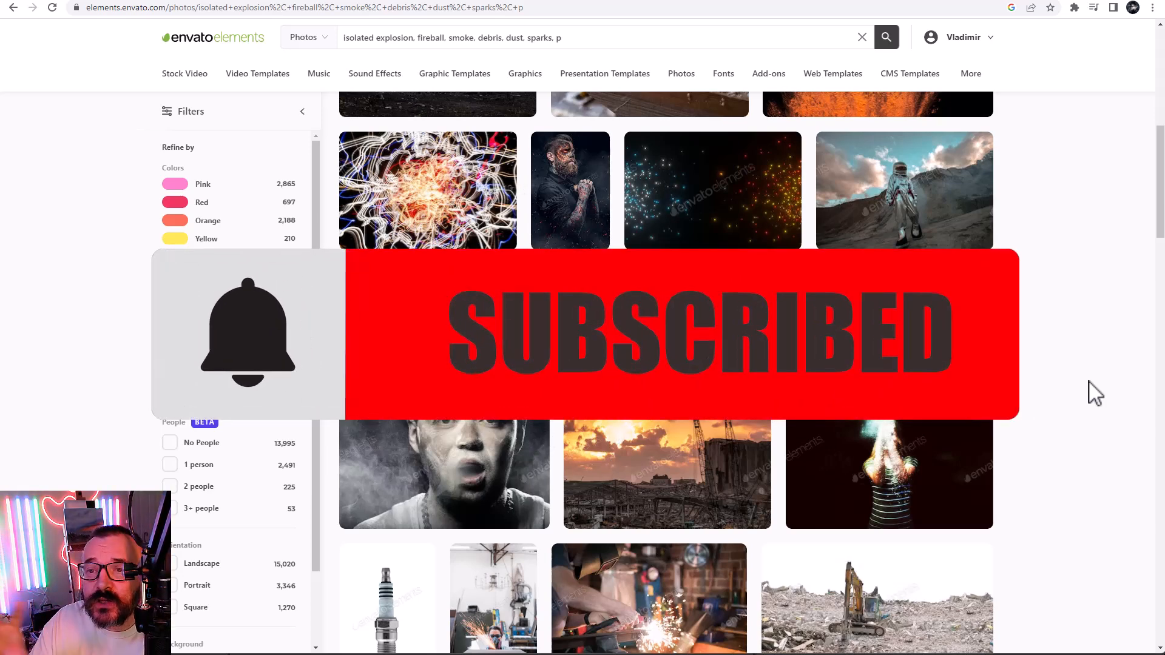
pyautogui.moveTo(1060, 234)
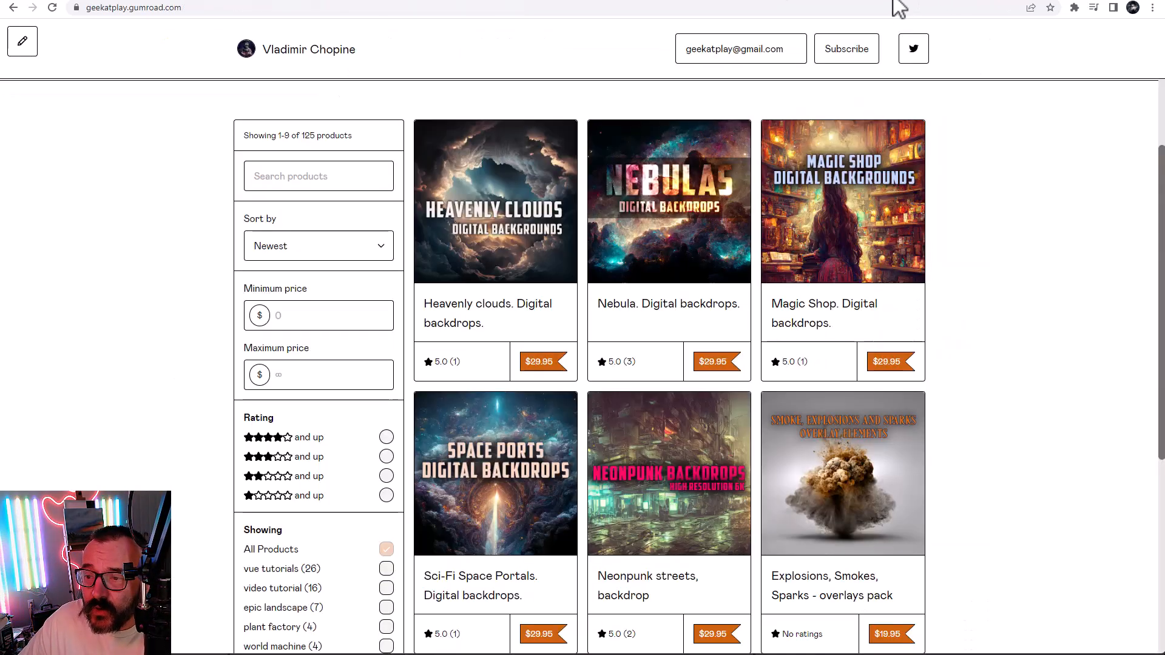
pyautogui.moveTo(1022, 288)
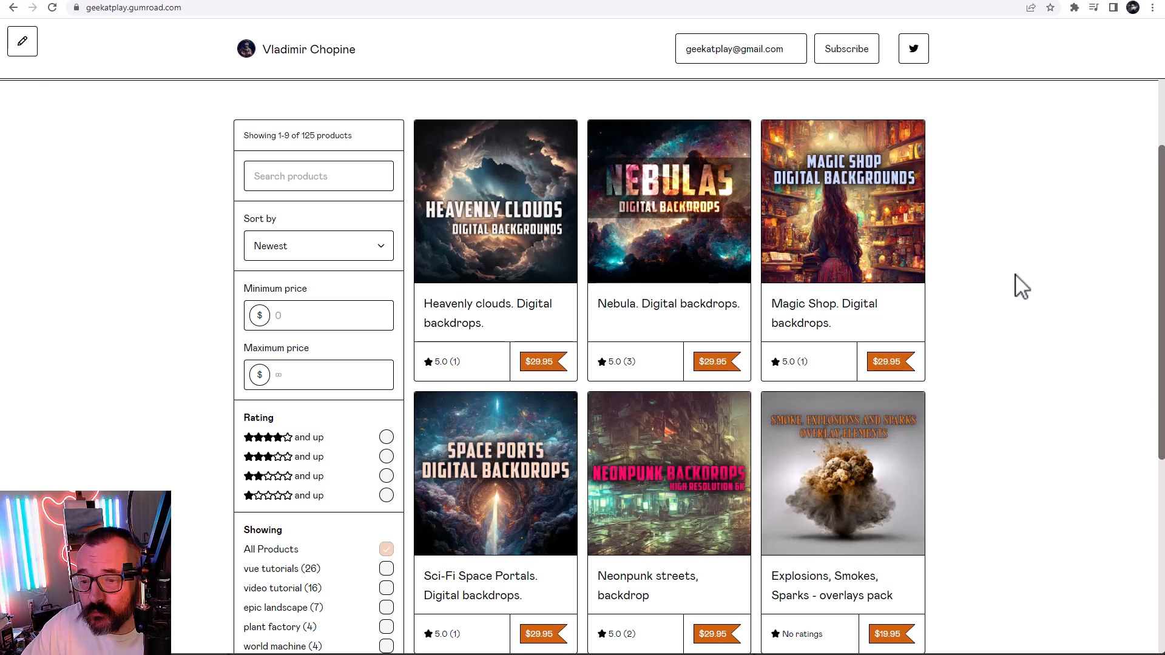
pyautogui.moveTo(517, 220)
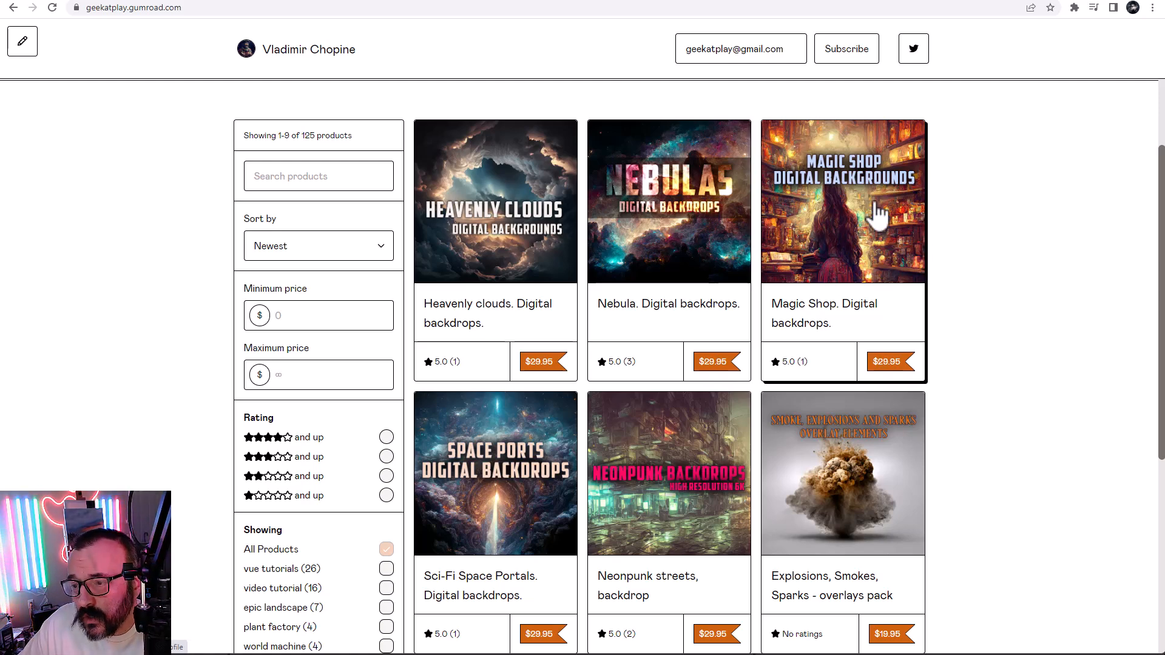
pyautogui.moveTo(855, 208)
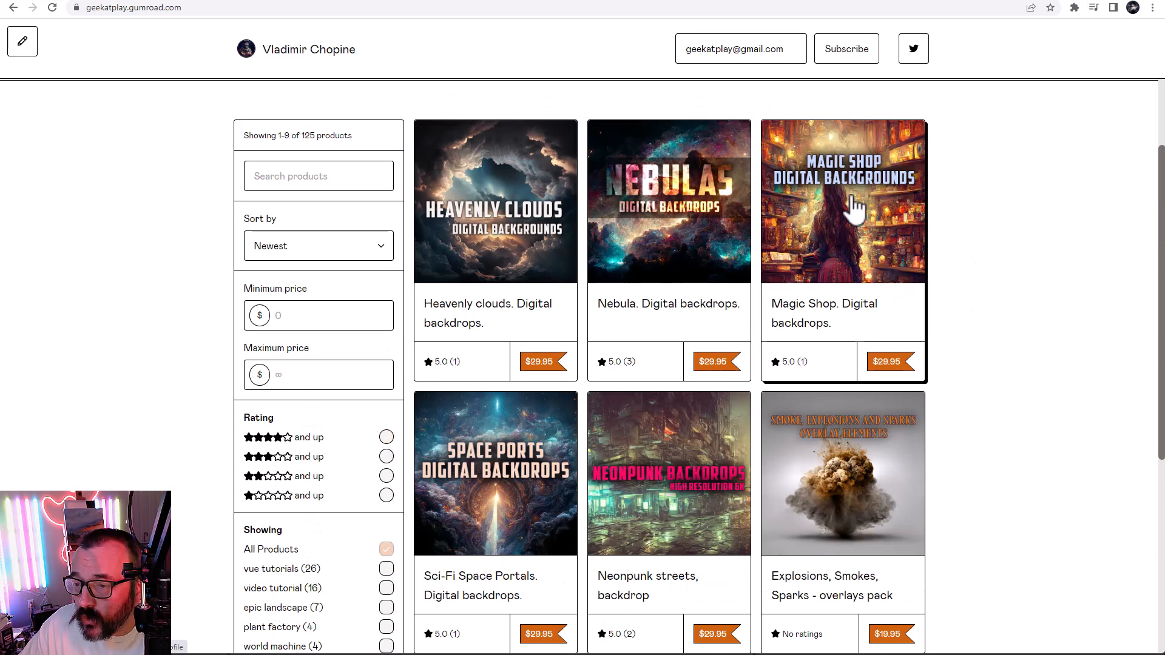
# - Scroll the Gumroad product grid down to the painterly backgrounds and western streets packs
pyautogui.scroll(-3)
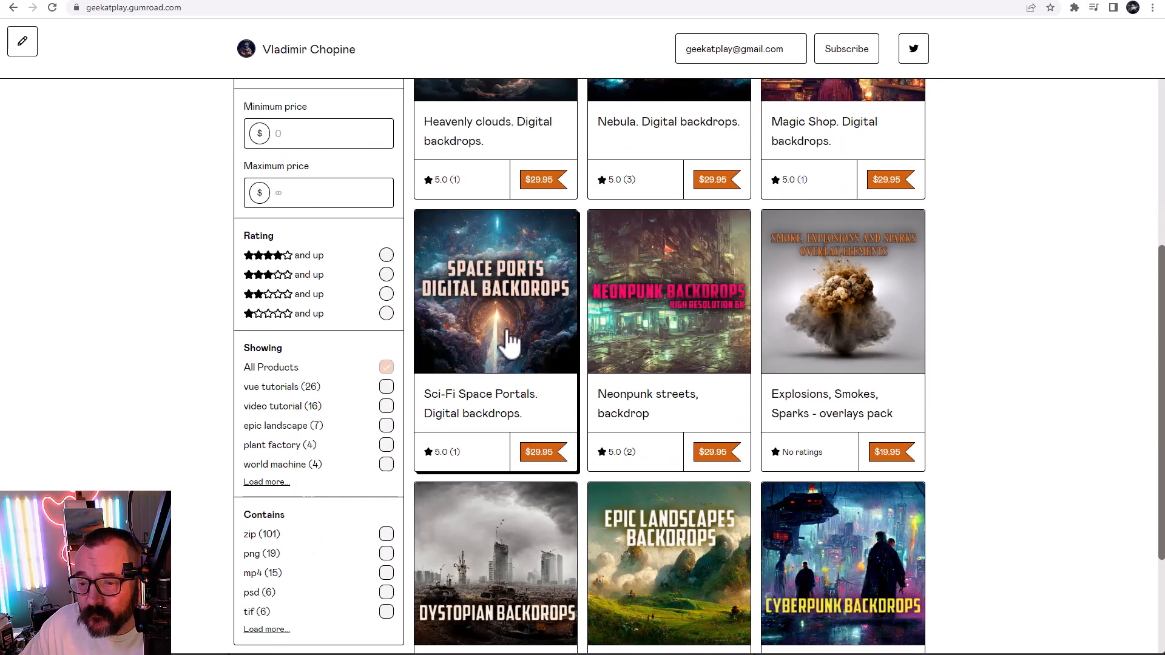
pyautogui.scroll(-3)
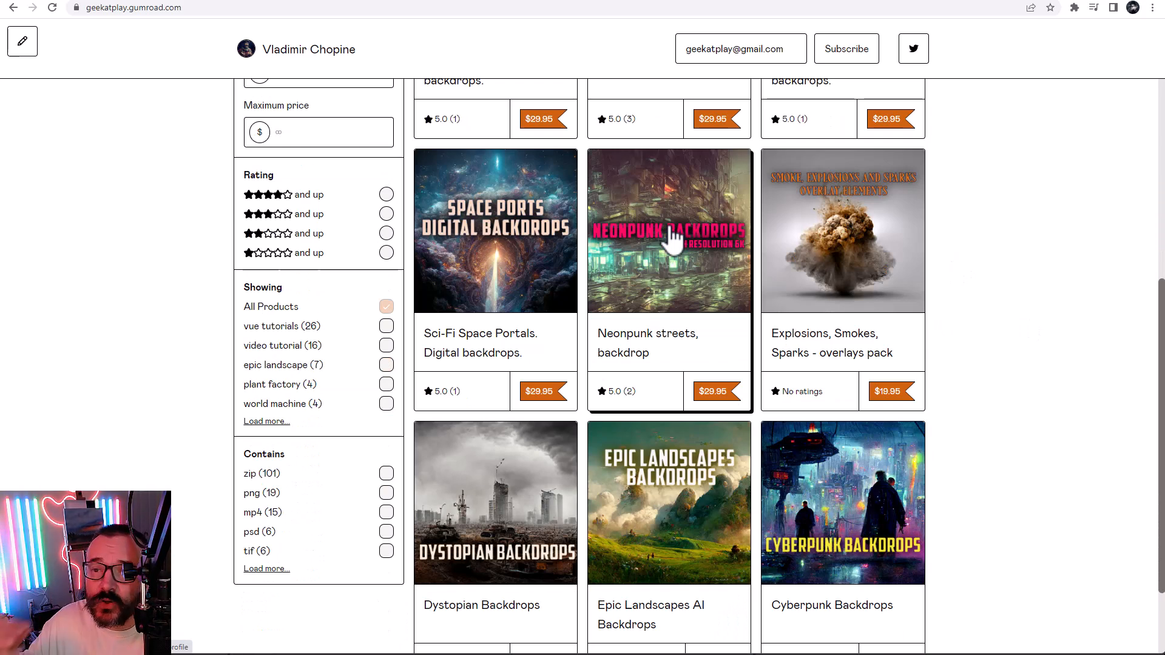
pyautogui.moveTo(847, 245)
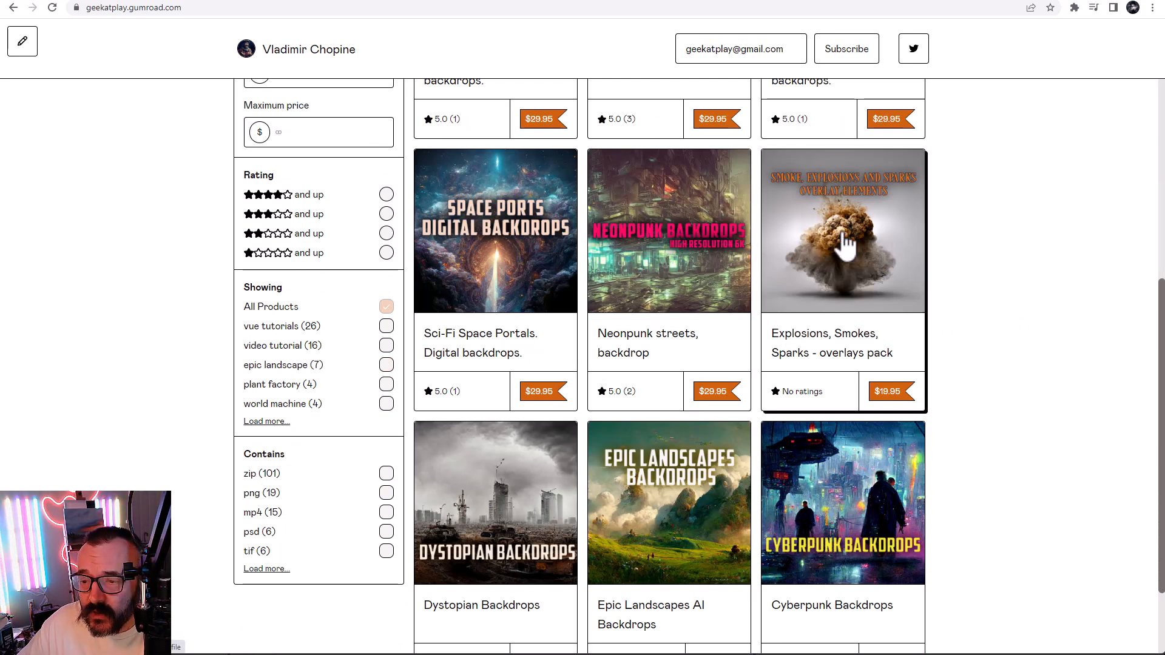
pyautogui.scroll(-3)
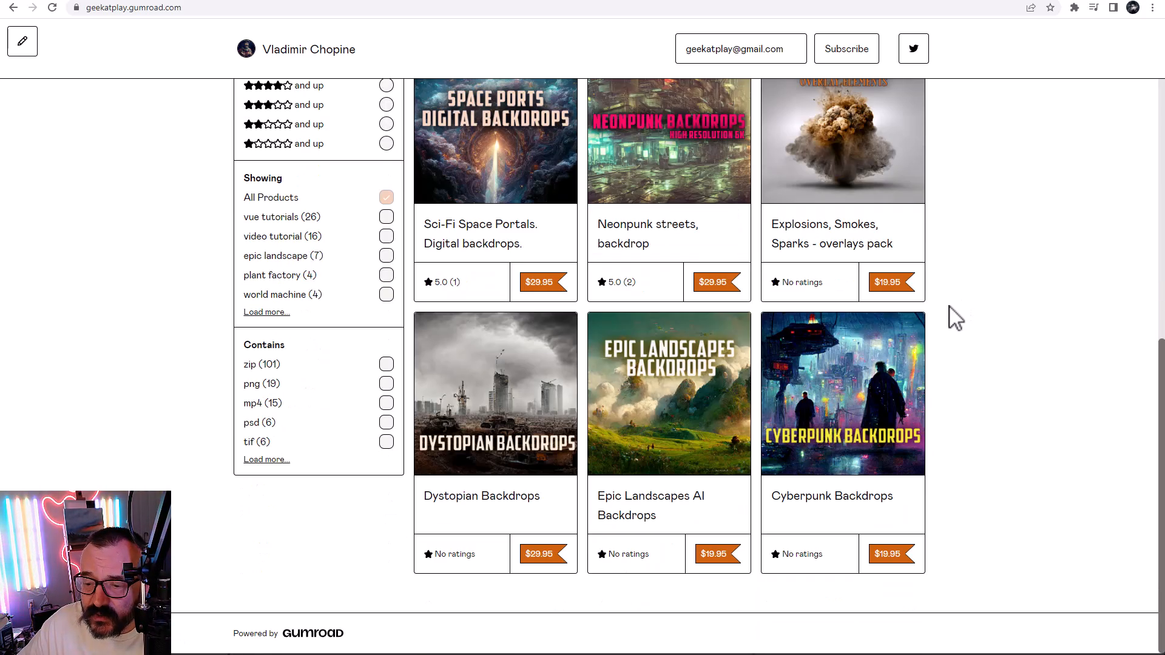
pyautogui.scroll(-3)
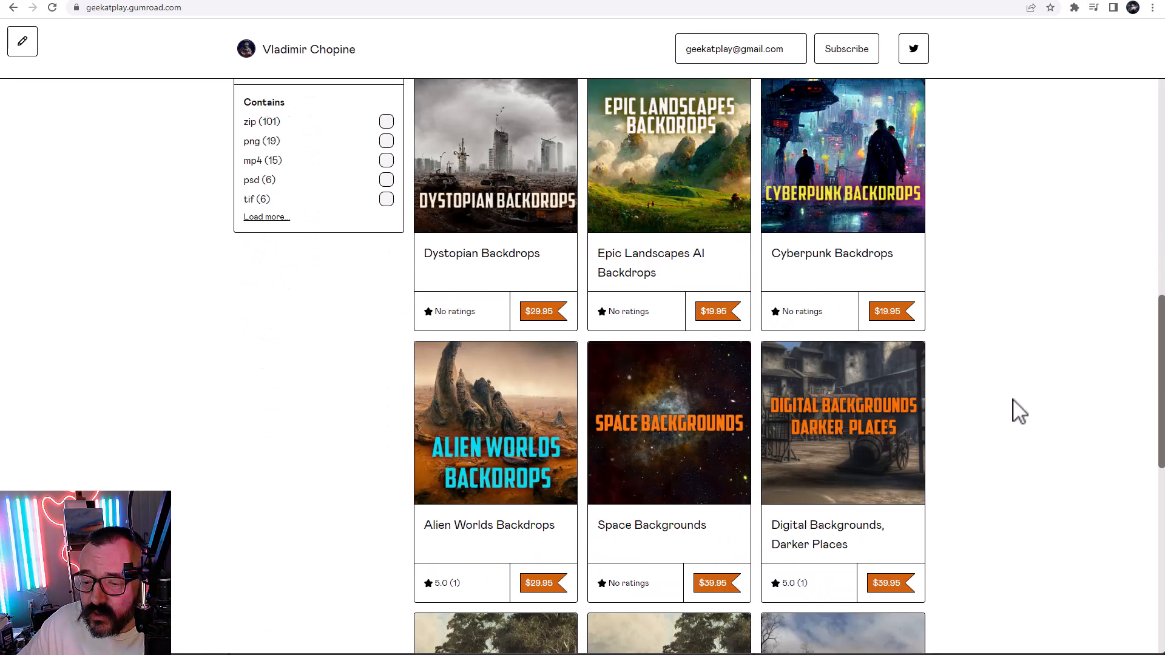
pyautogui.scroll(-3)
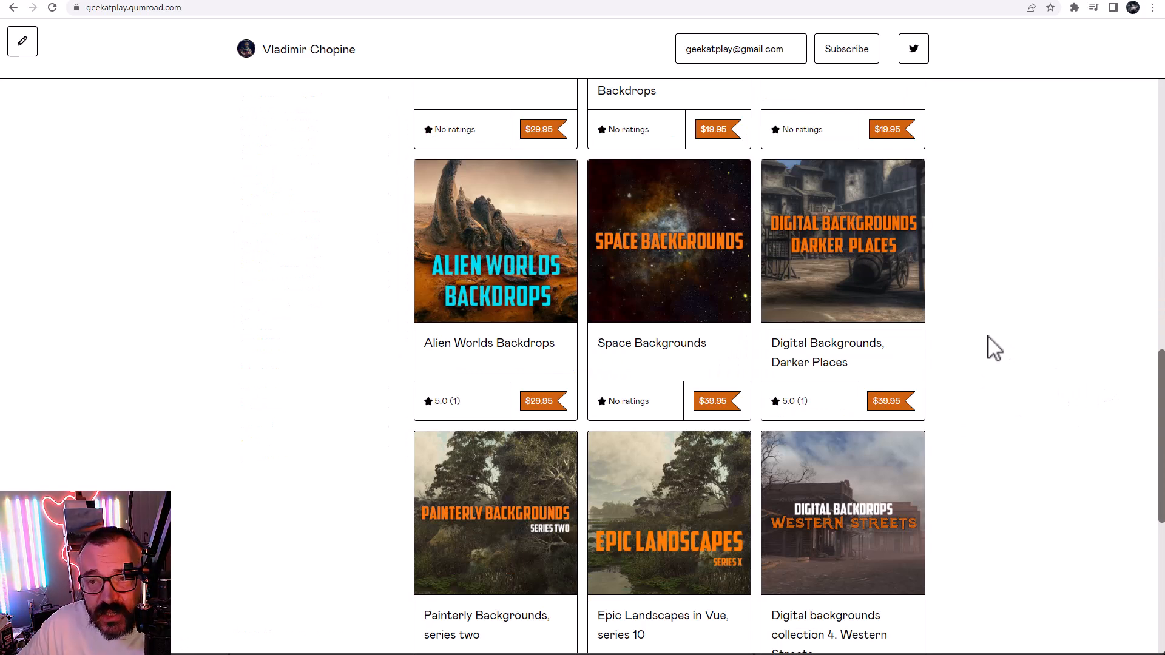
pyautogui.scroll(-3)
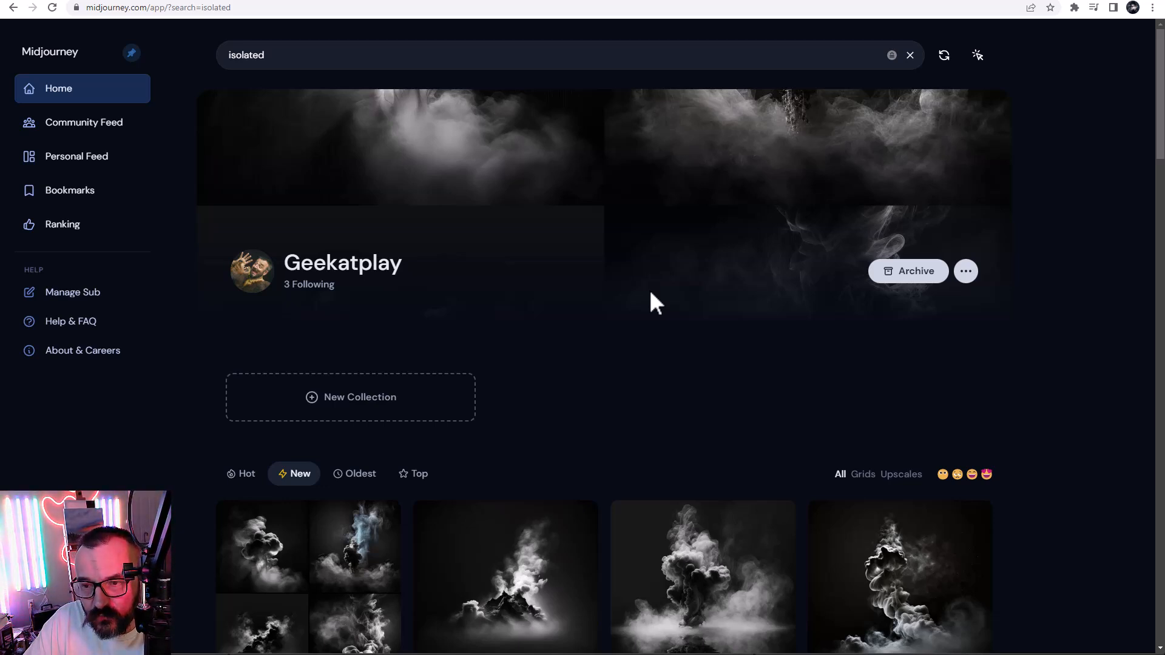
# - Scroll the isolated smoke image gallery, then go to the Manage Sub plans page
pyautogui.scroll(-3)
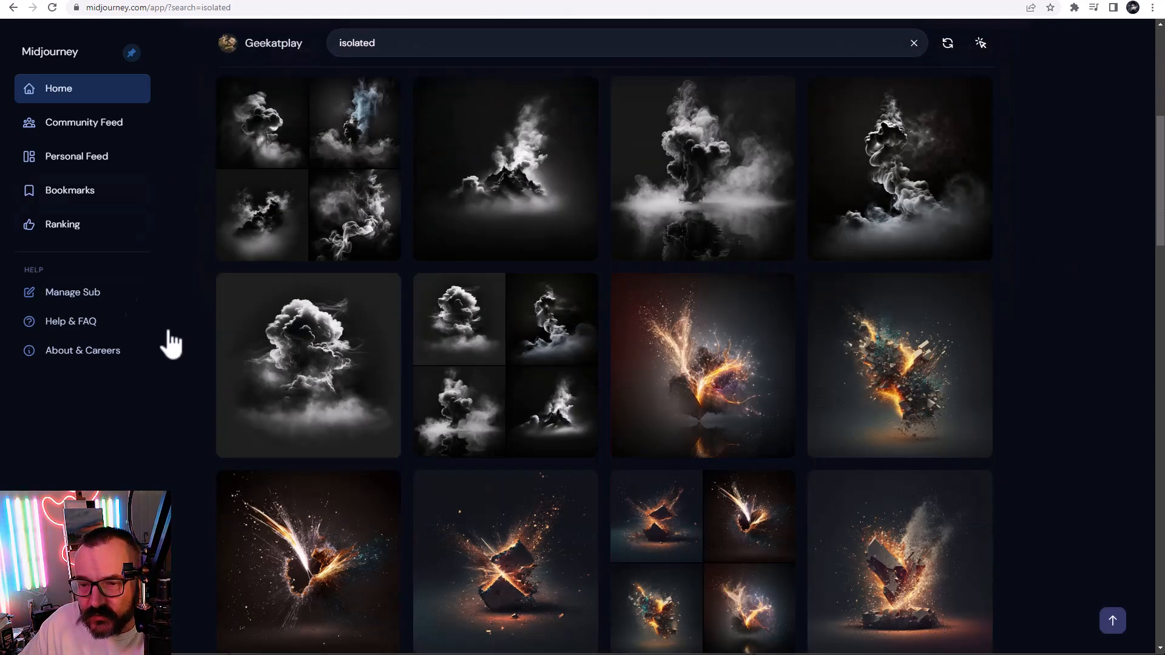
pyautogui.scroll(-3)
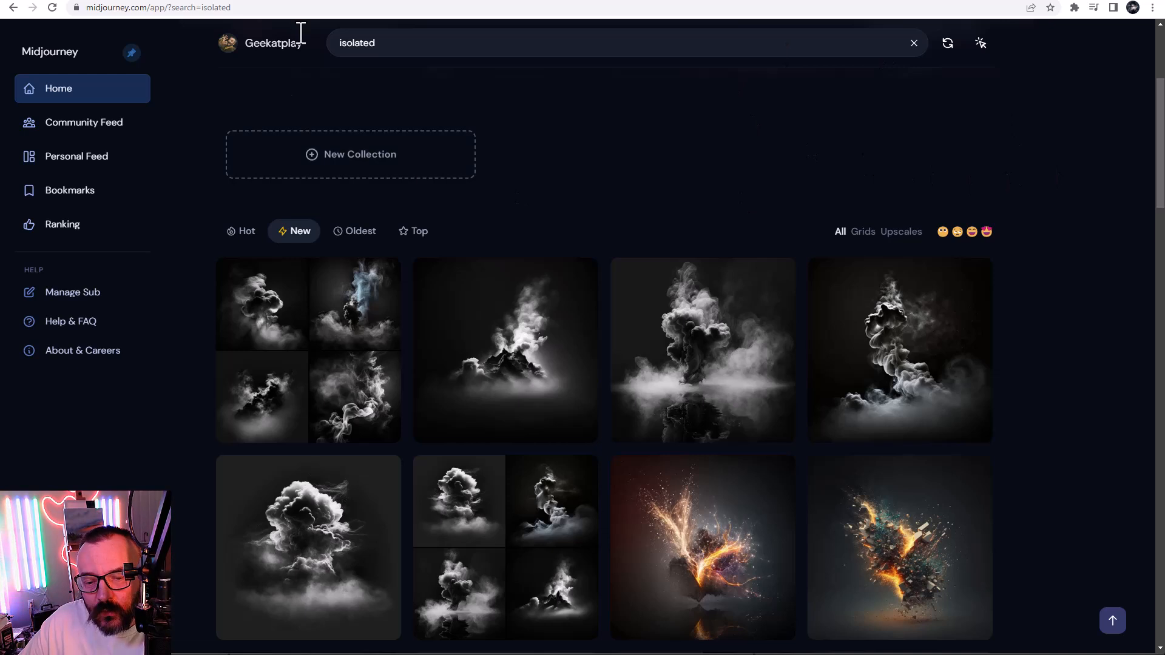
pyautogui.click(73, 292)
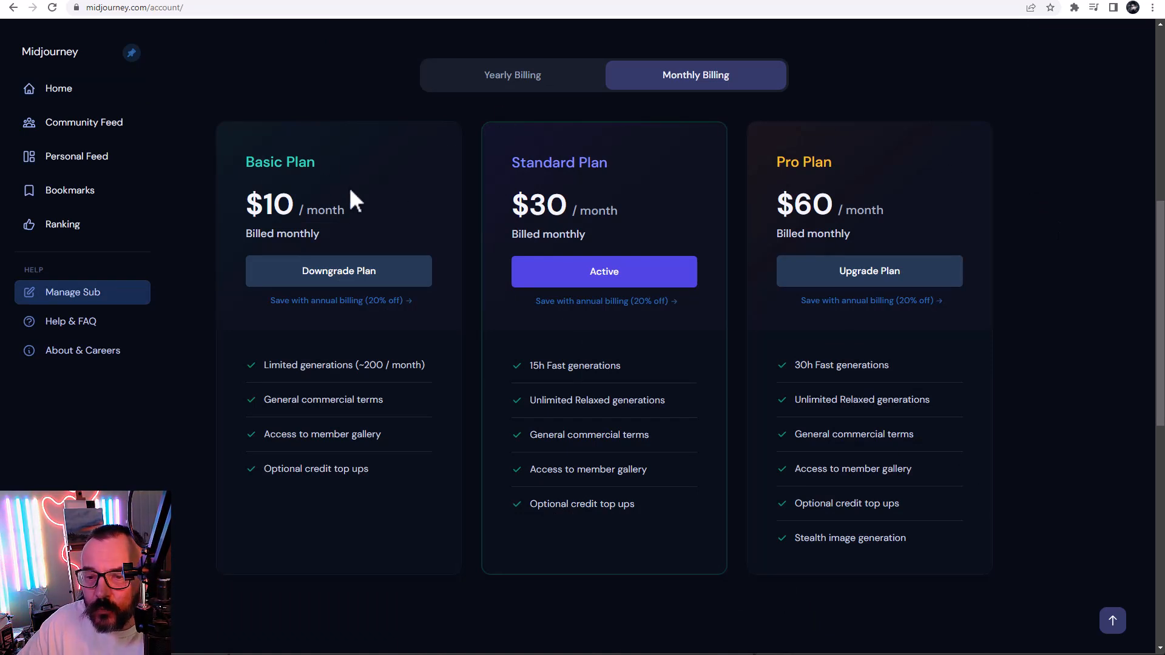
pyautogui.moveTo(443, 284)
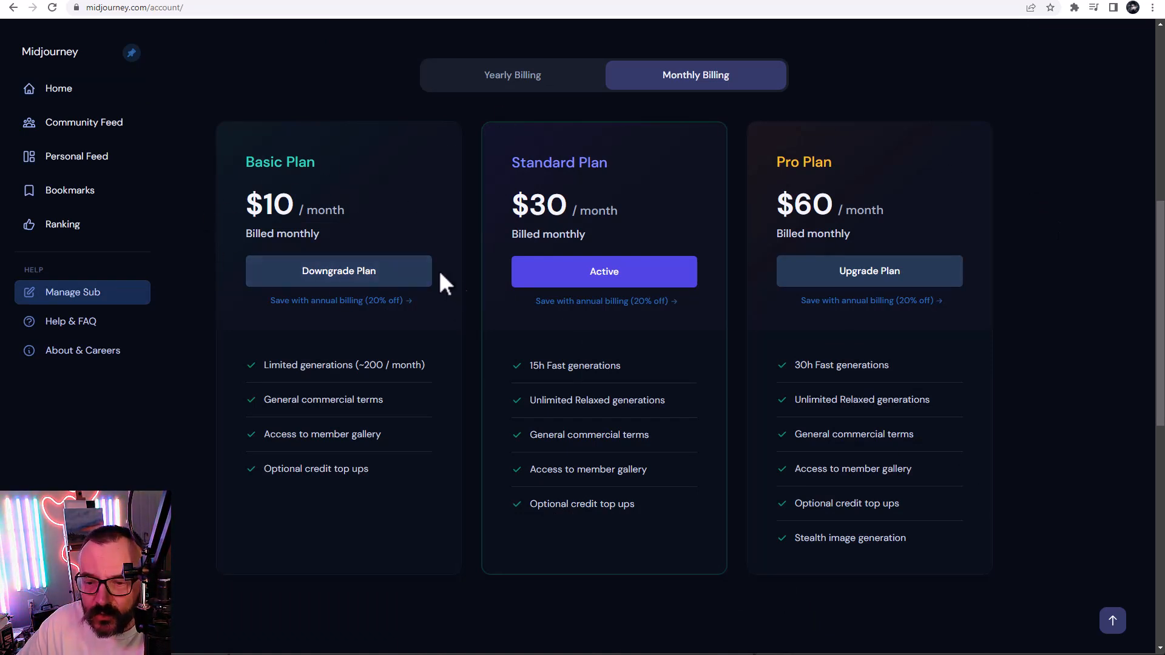
pyautogui.moveTo(430, 346)
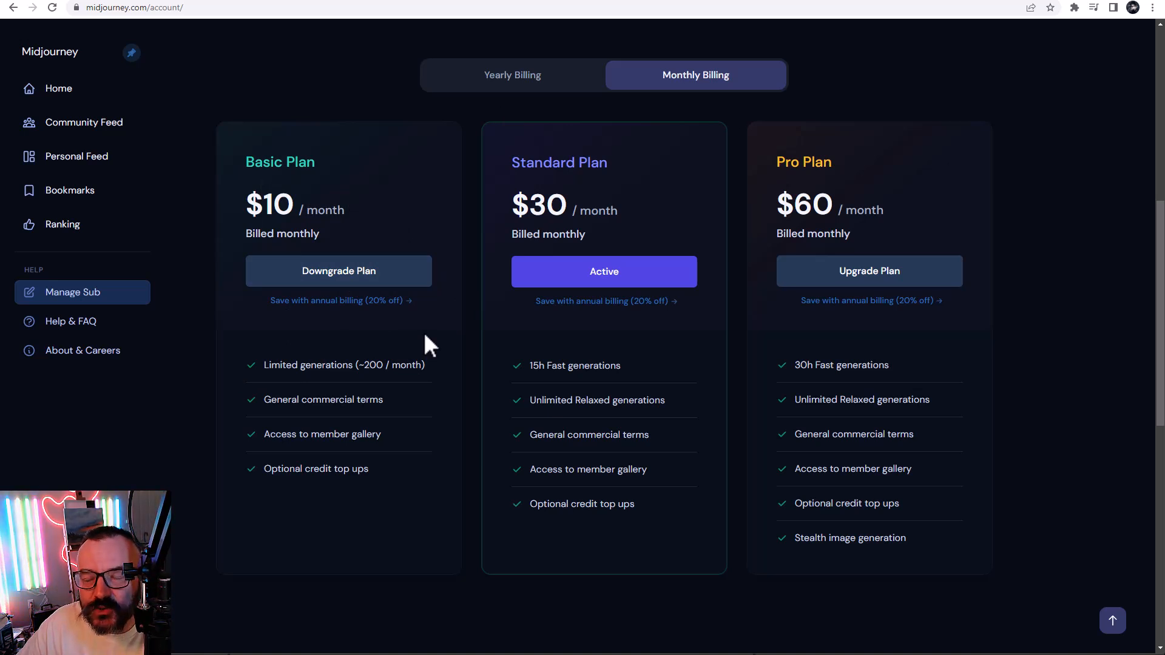
pyautogui.moveTo(496, 375)
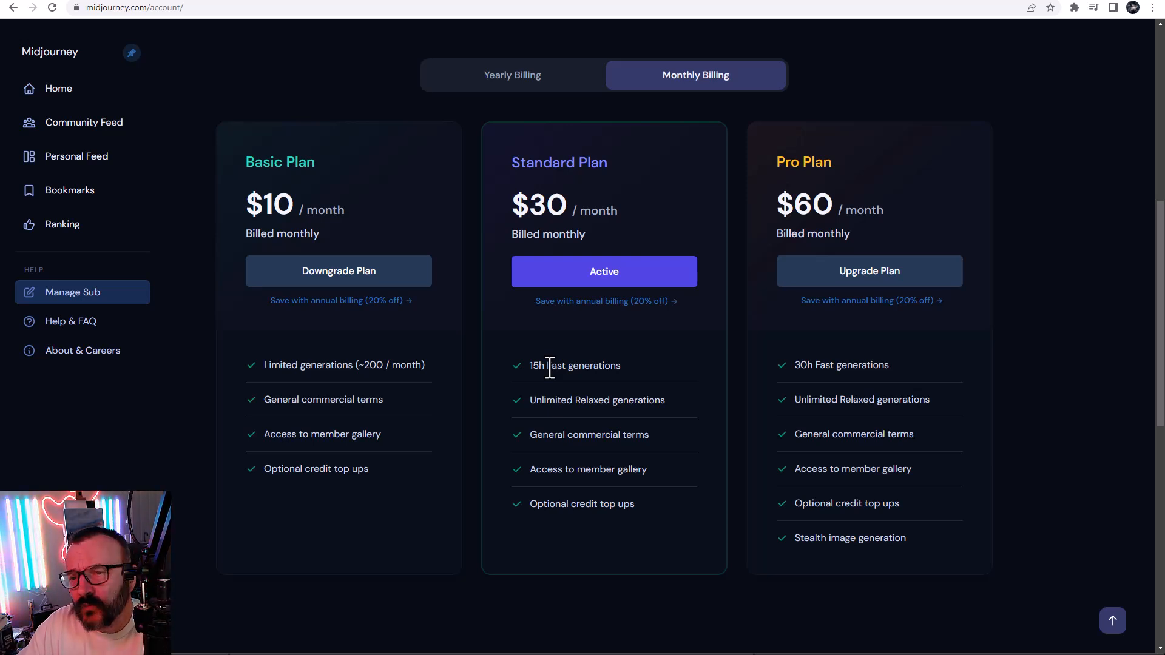
pyautogui.moveTo(905, 223)
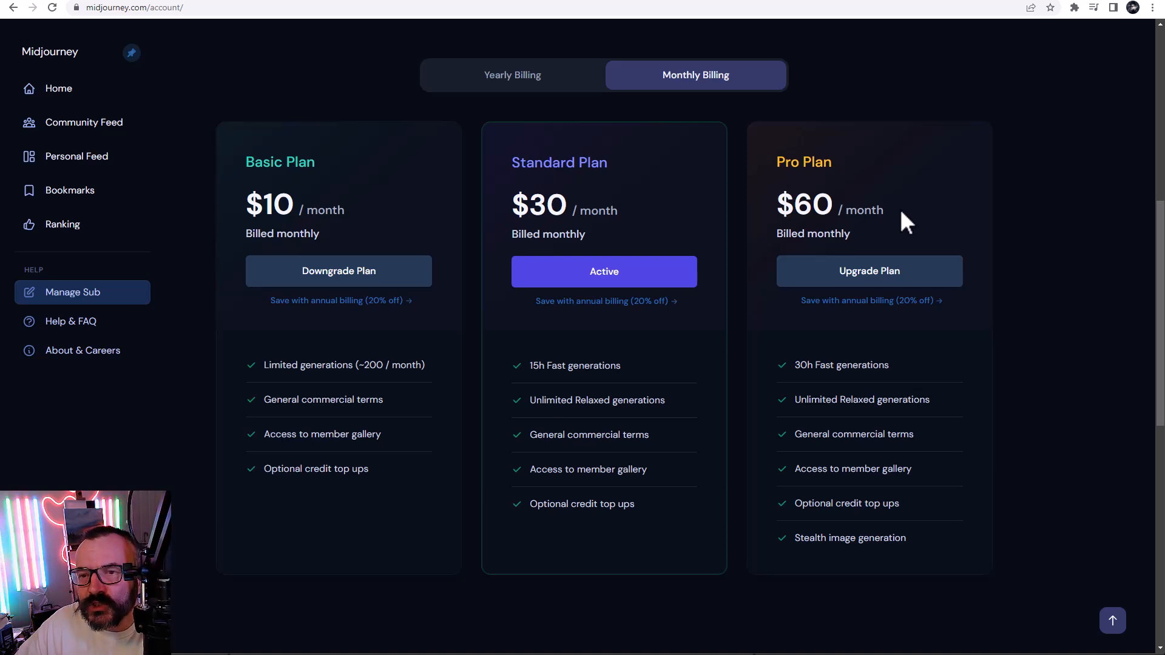
pyautogui.moveTo(979, 601)
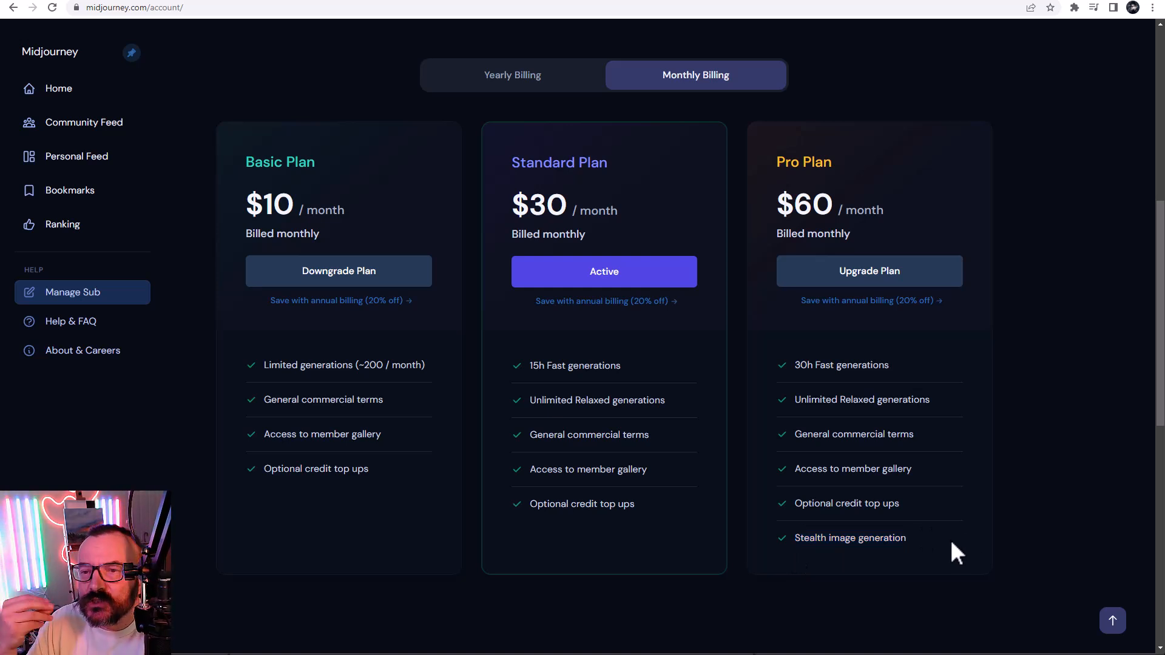
pyautogui.moveTo(913, 78)
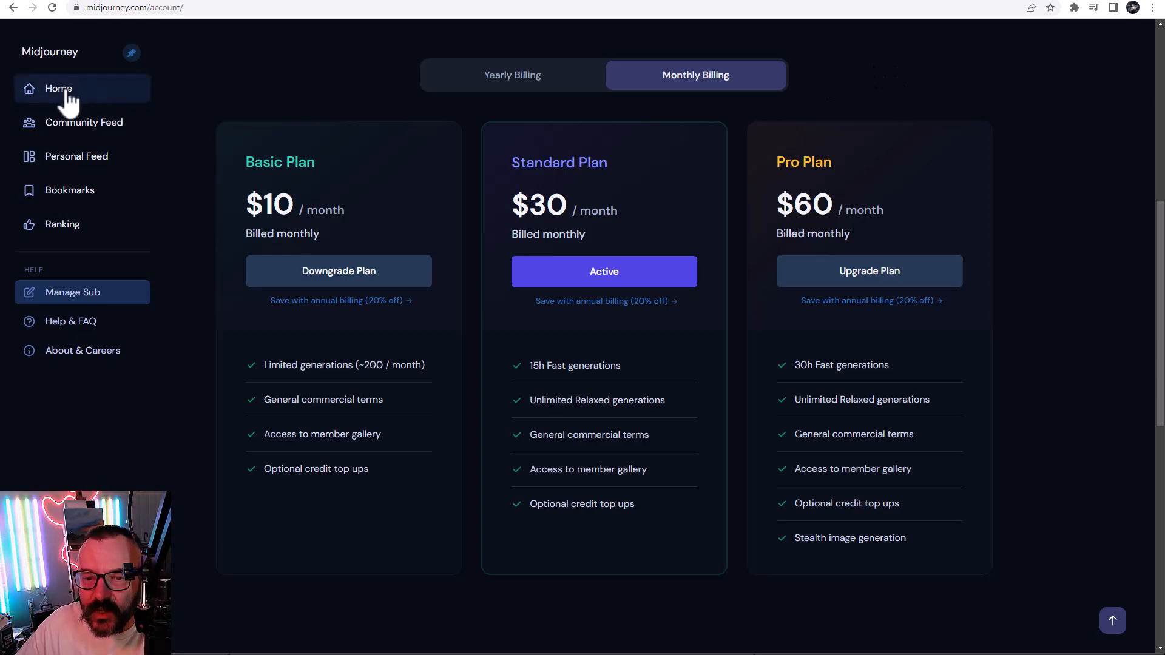
# - Return from the subscription plans page to the Midjourney account home
pyautogui.click(58, 89)
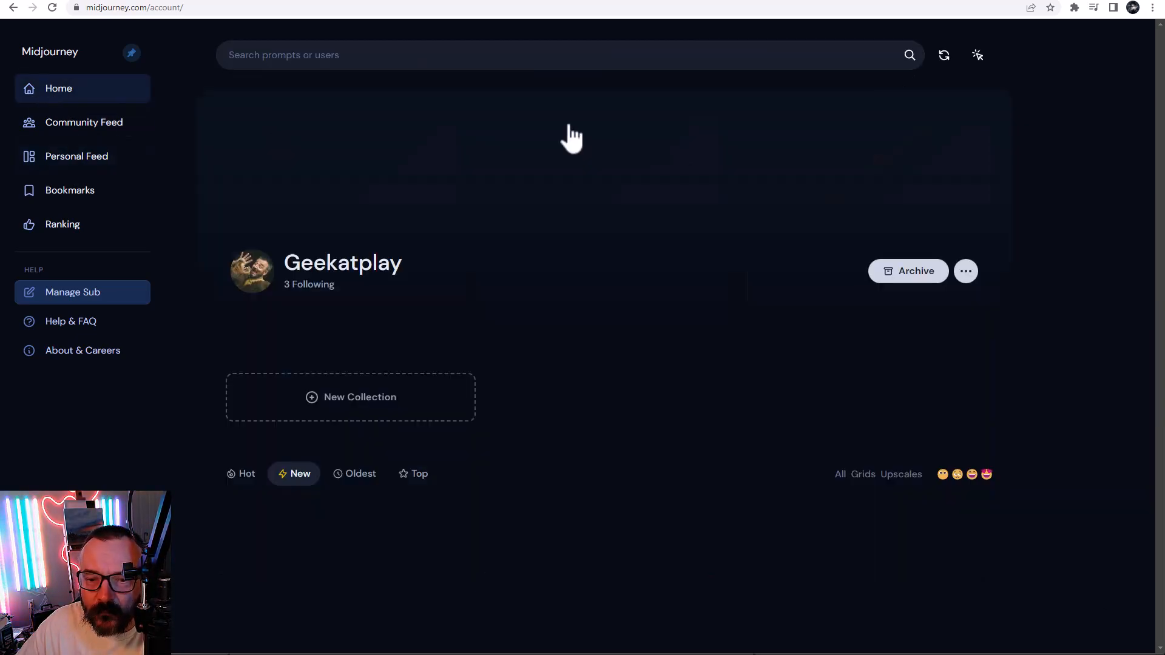
# - Show the home gallery of generated smoke clouds, mossy rocks and circuit boards
pyautogui.click(59, 89)
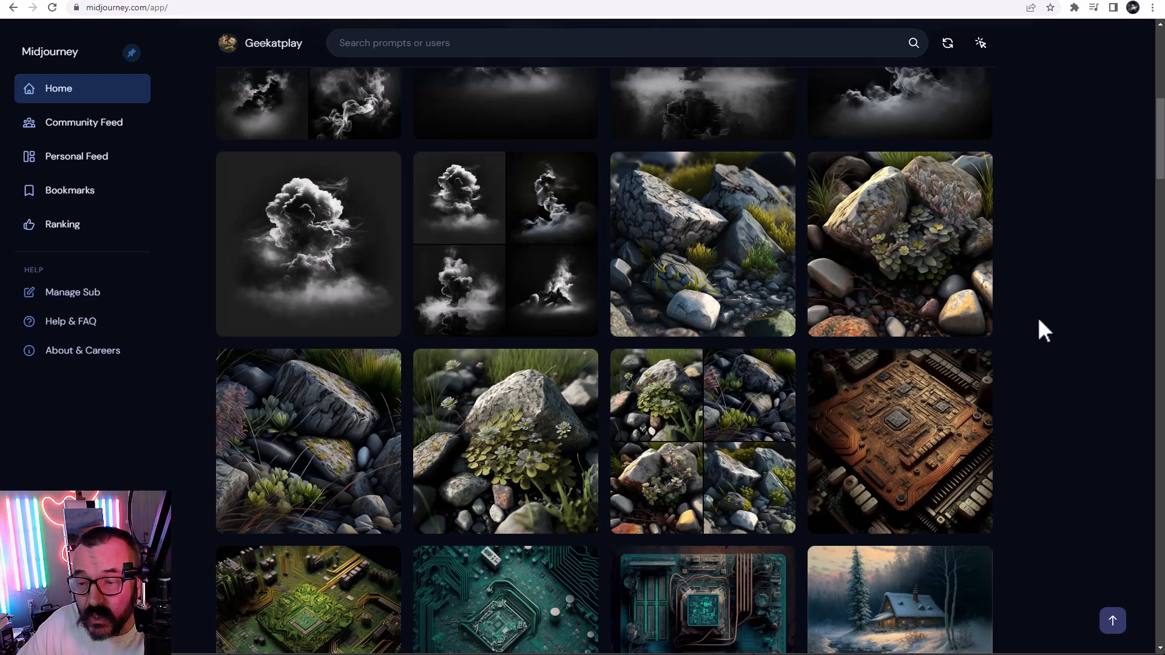
pyautogui.moveTo(1077, 290)
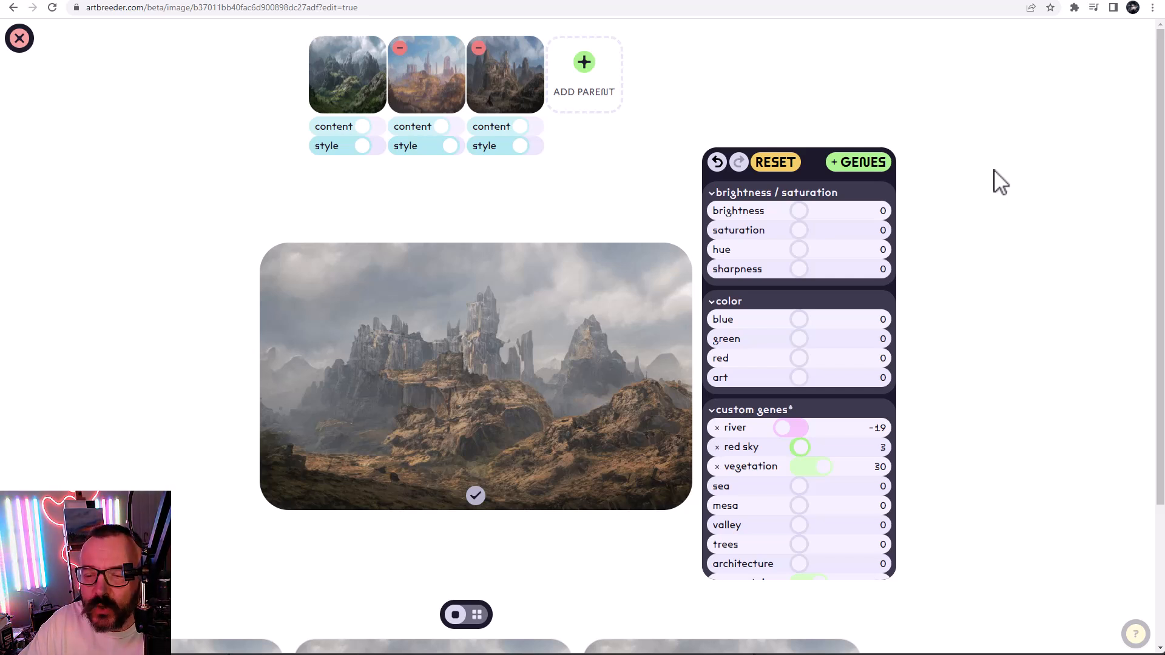
pyautogui.moveTo(539, 89)
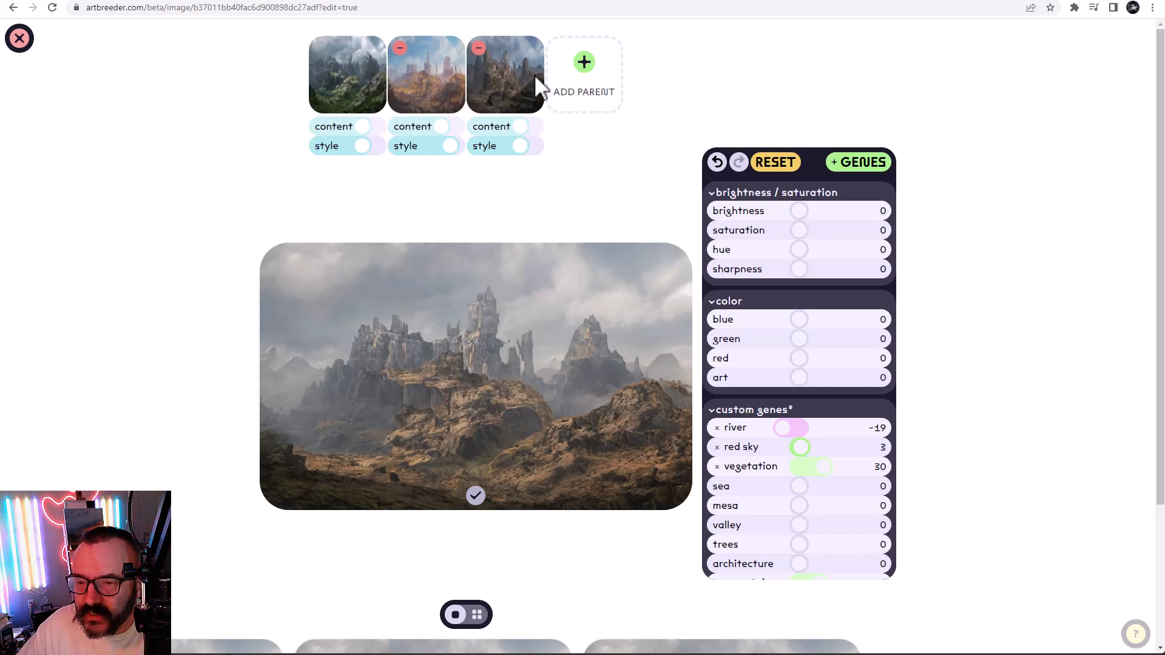
pyautogui.moveTo(504, 431)
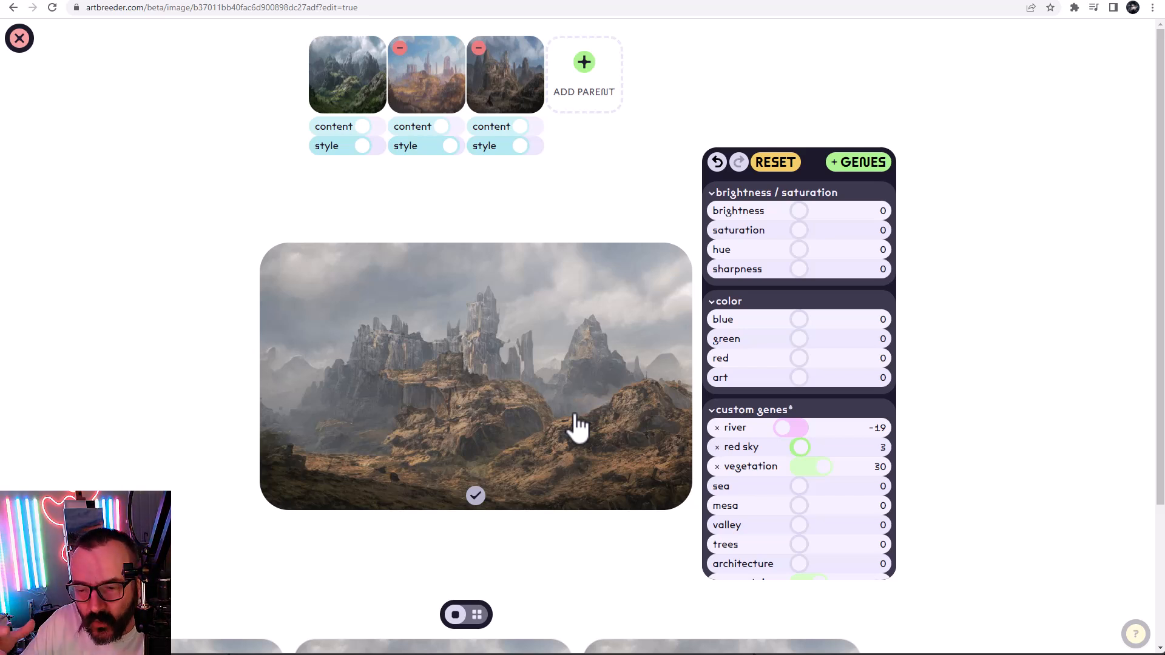
pyautogui.moveTo(491, 420)
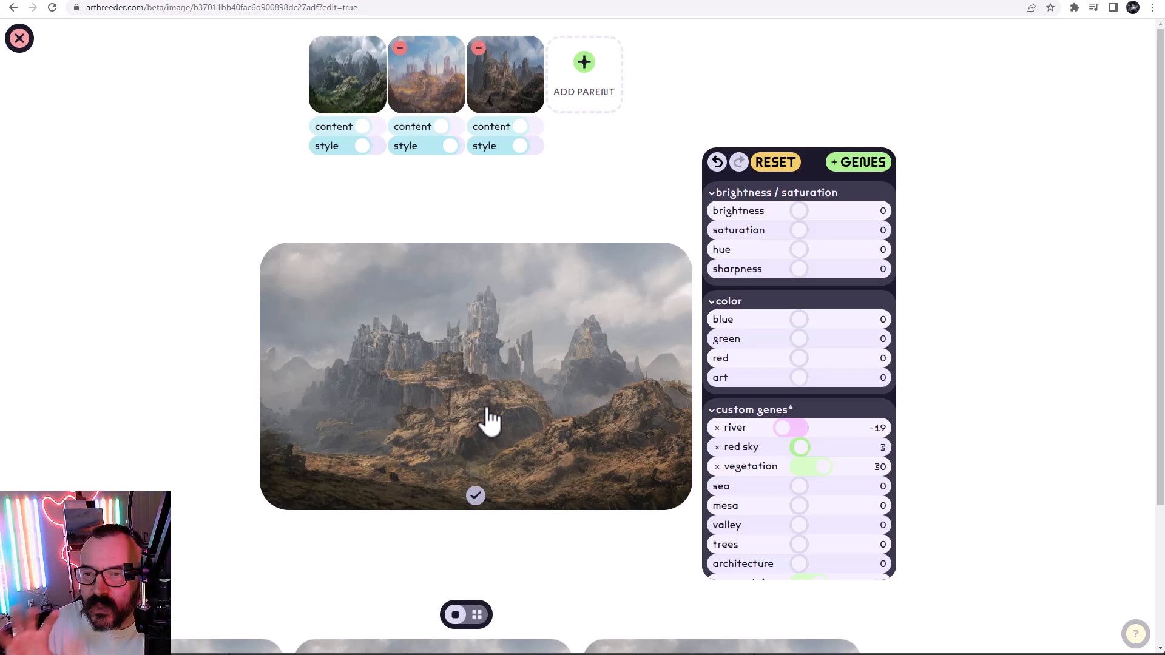
pyautogui.moveTo(483, 81)
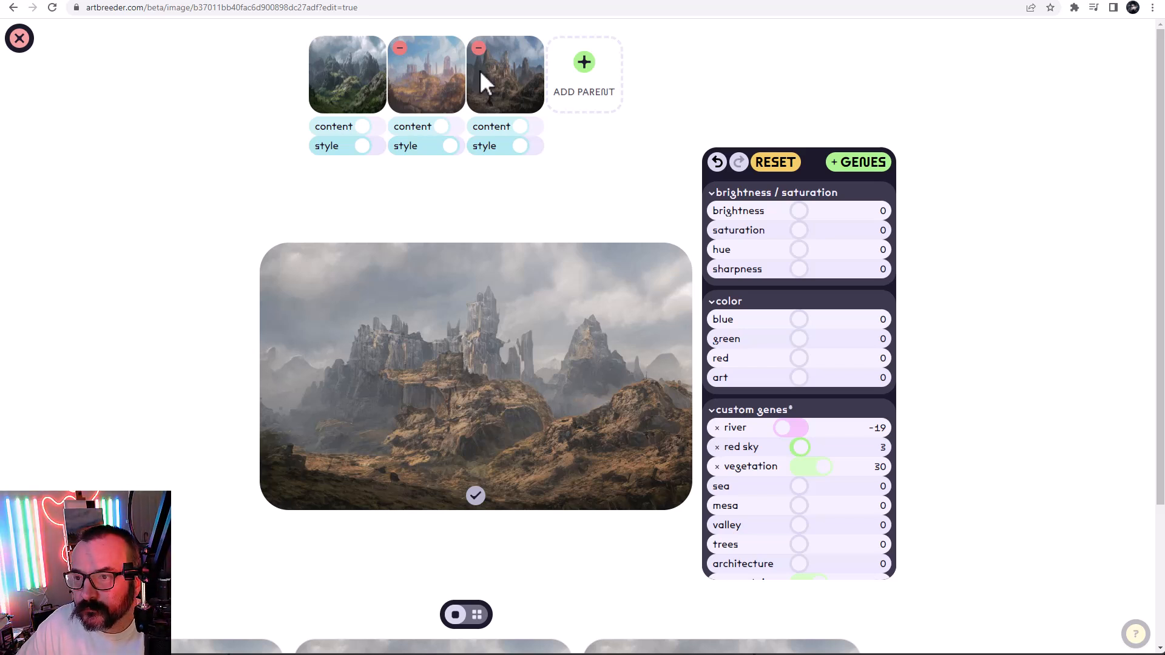
pyautogui.moveTo(178, 182)
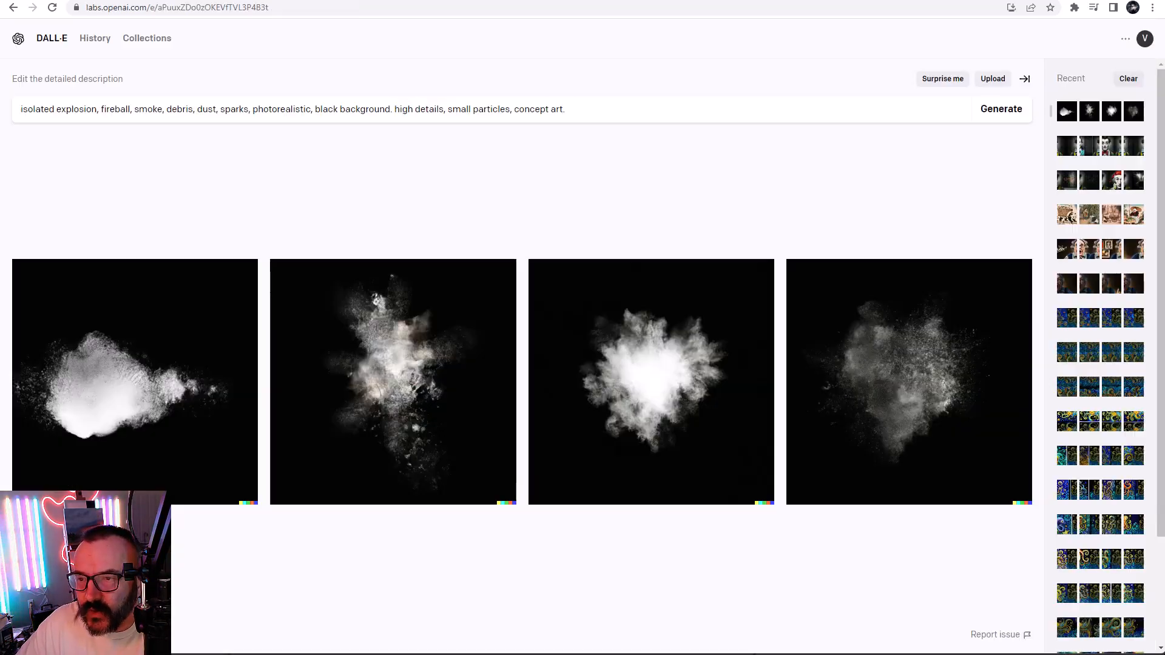
pyautogui.moveTo(671, 98)
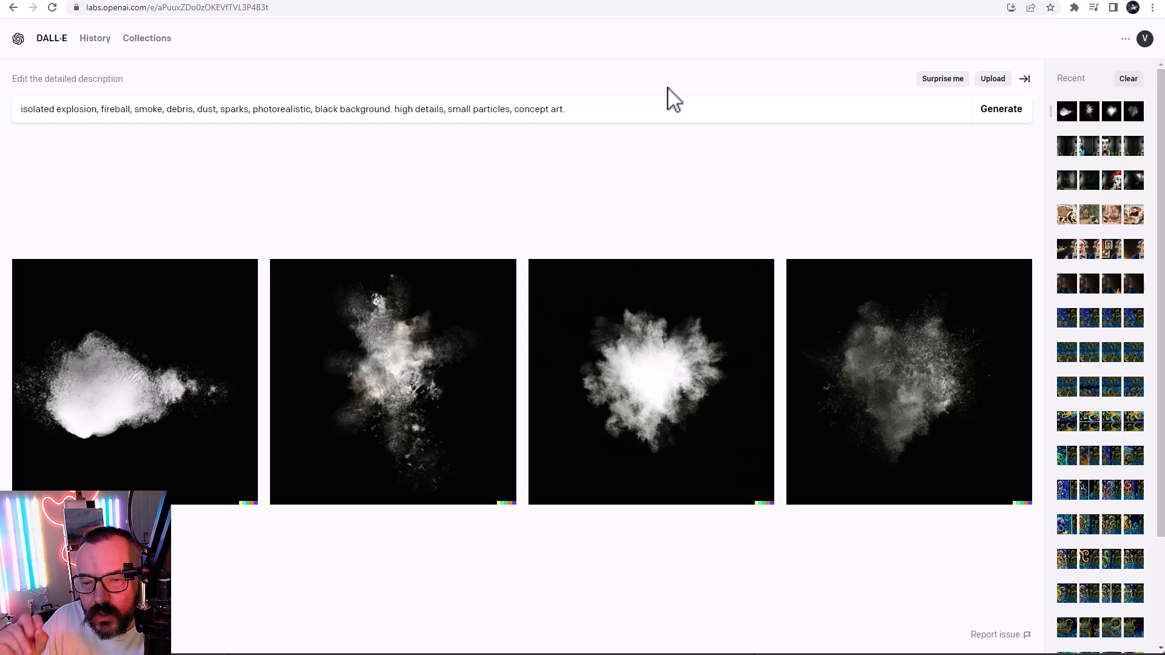
pyautogui.moveTo(849, 290)
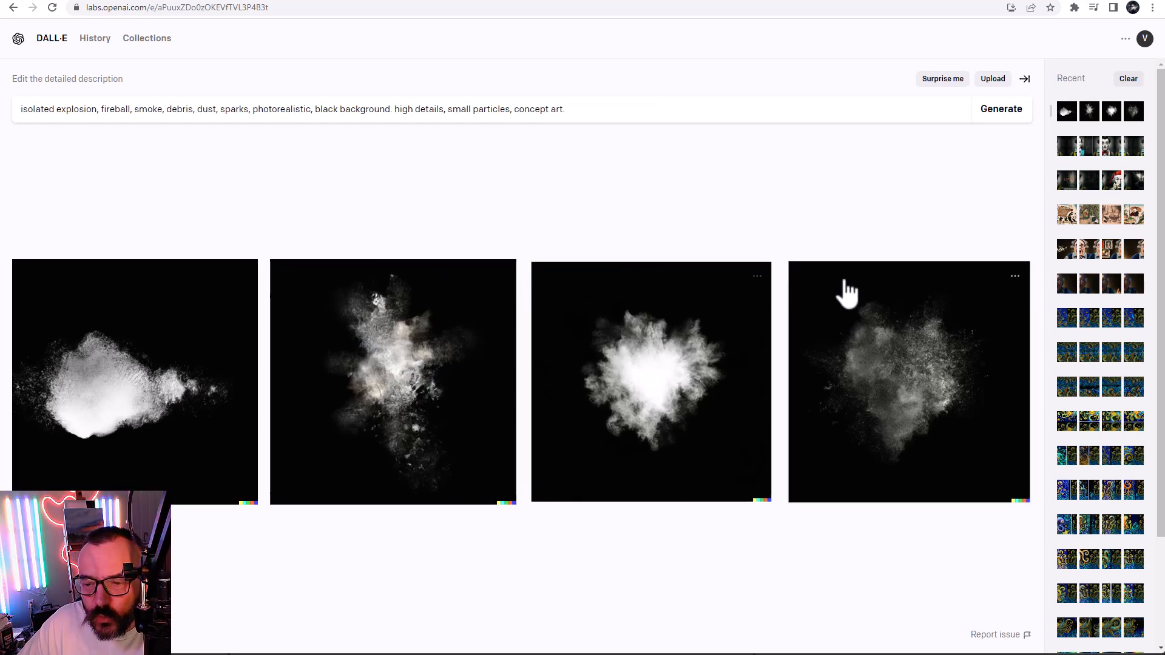
pyautogui.moveTo(810, 227)
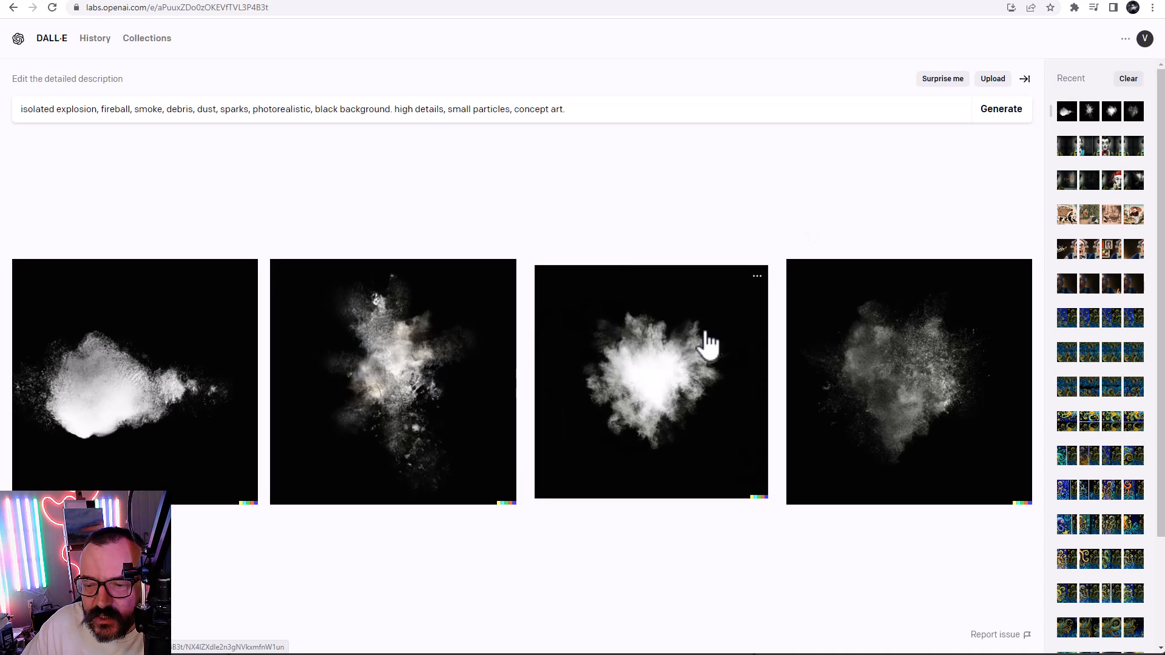
pyautogui.moveTo(693, 364)
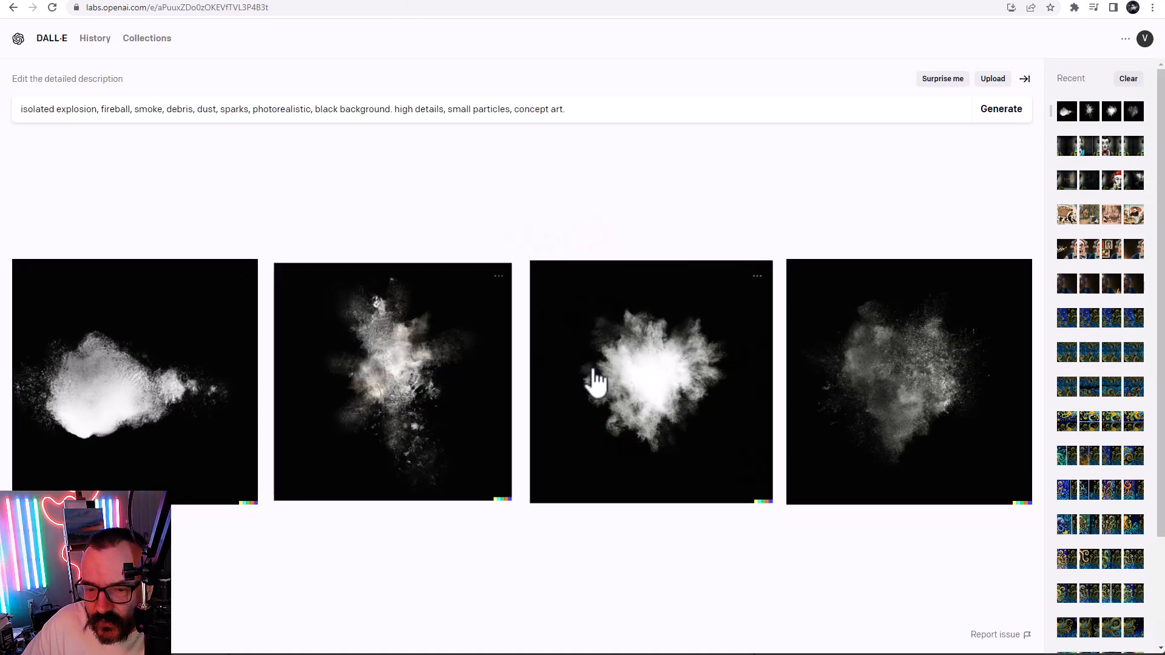
pyautogui.moveTo(797, 185)
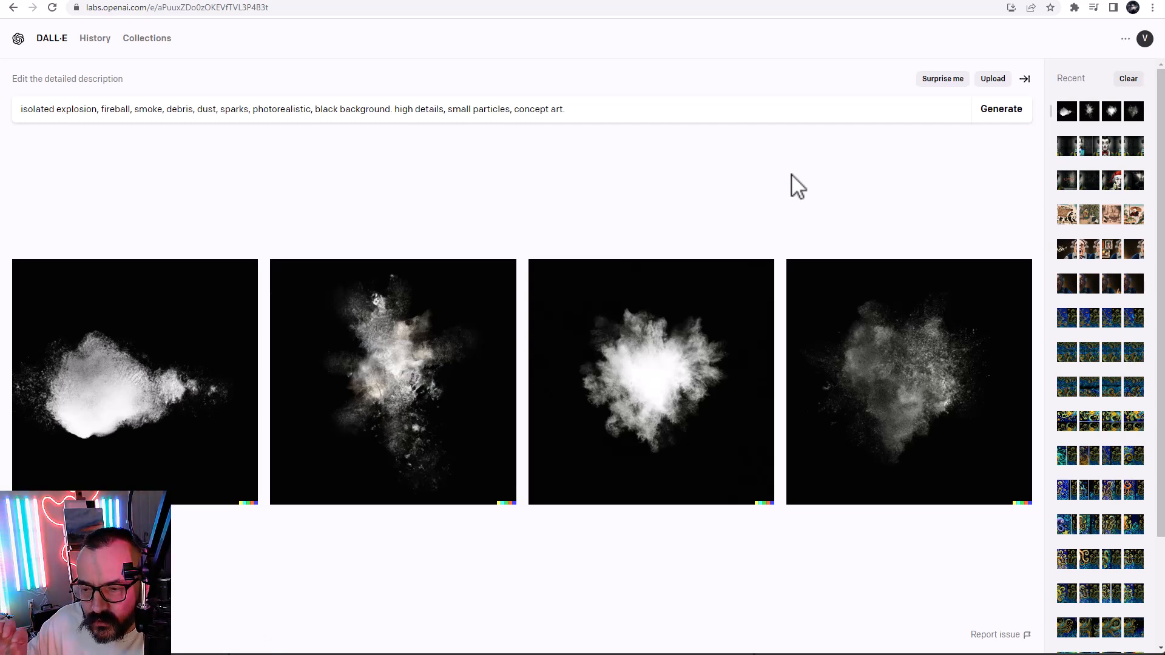
pyautogui.moveTo(511, 508)
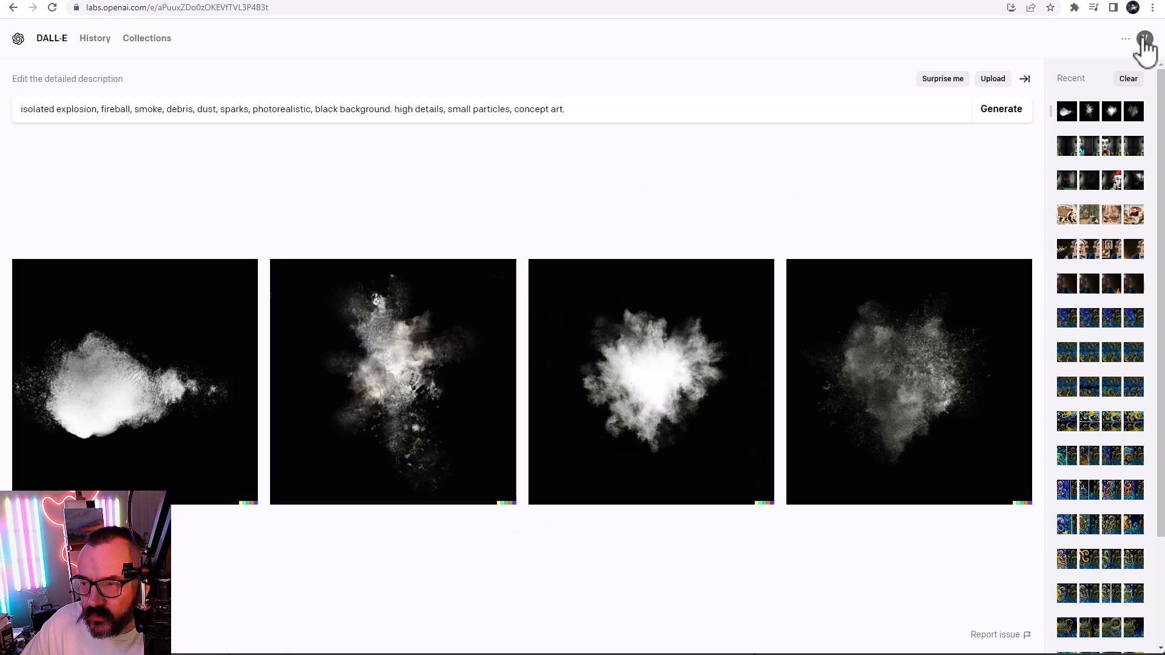
pyautogui.click(1144, 39)
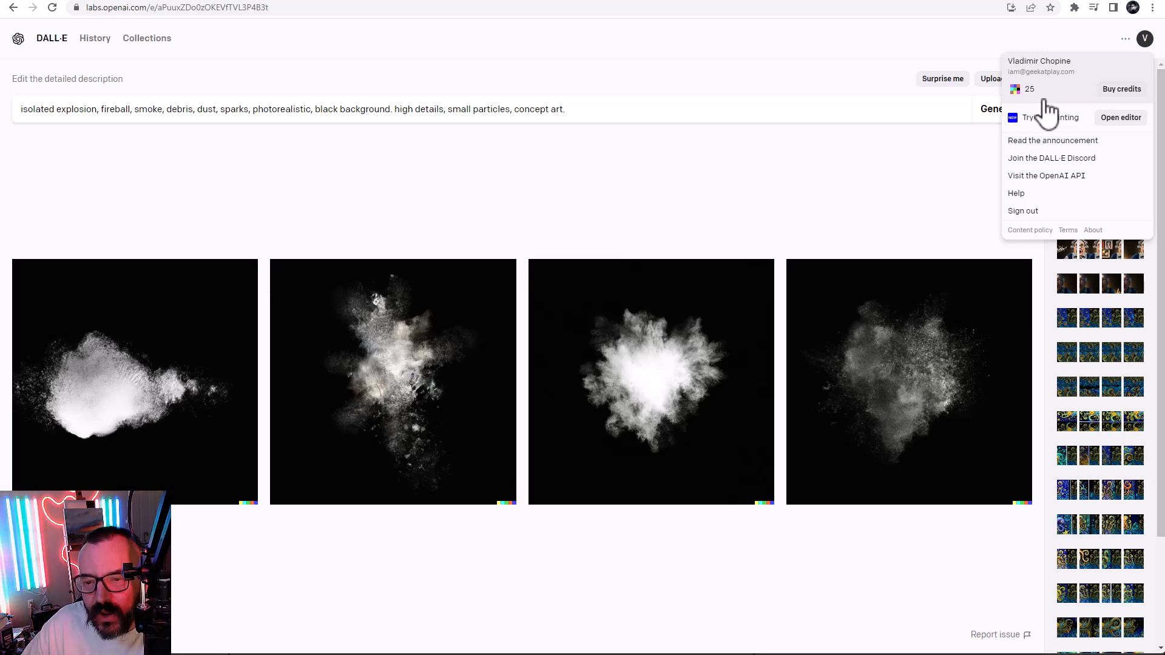
pyautogui.moveTo(509, 548)
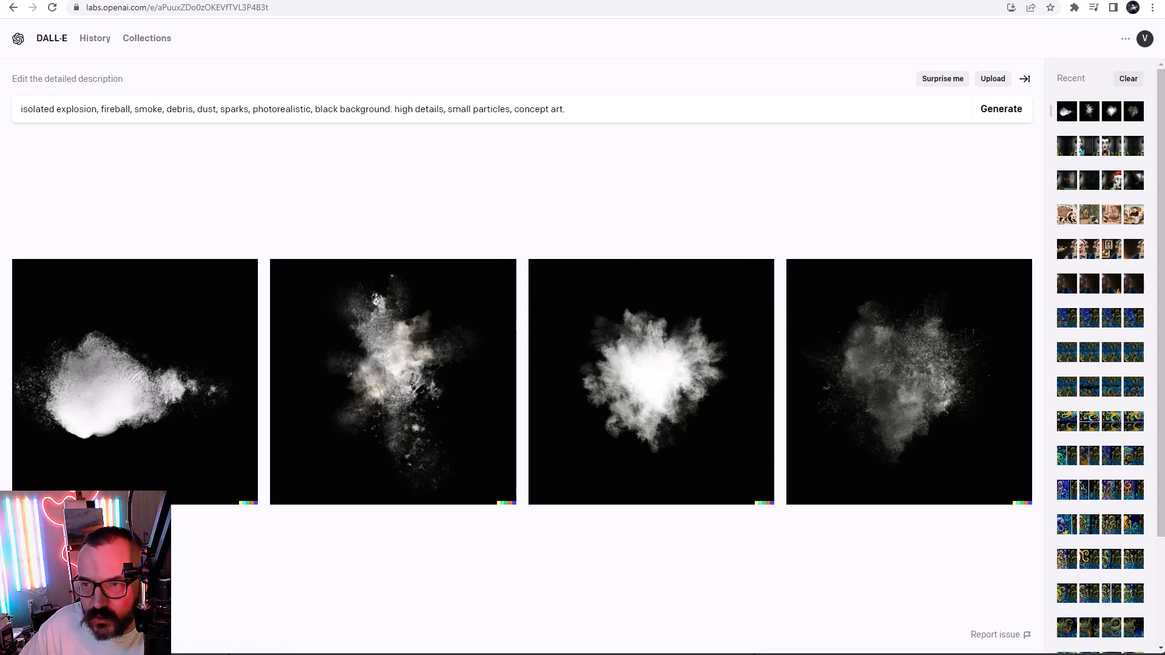
pyautogui.moveTo(432, 200)
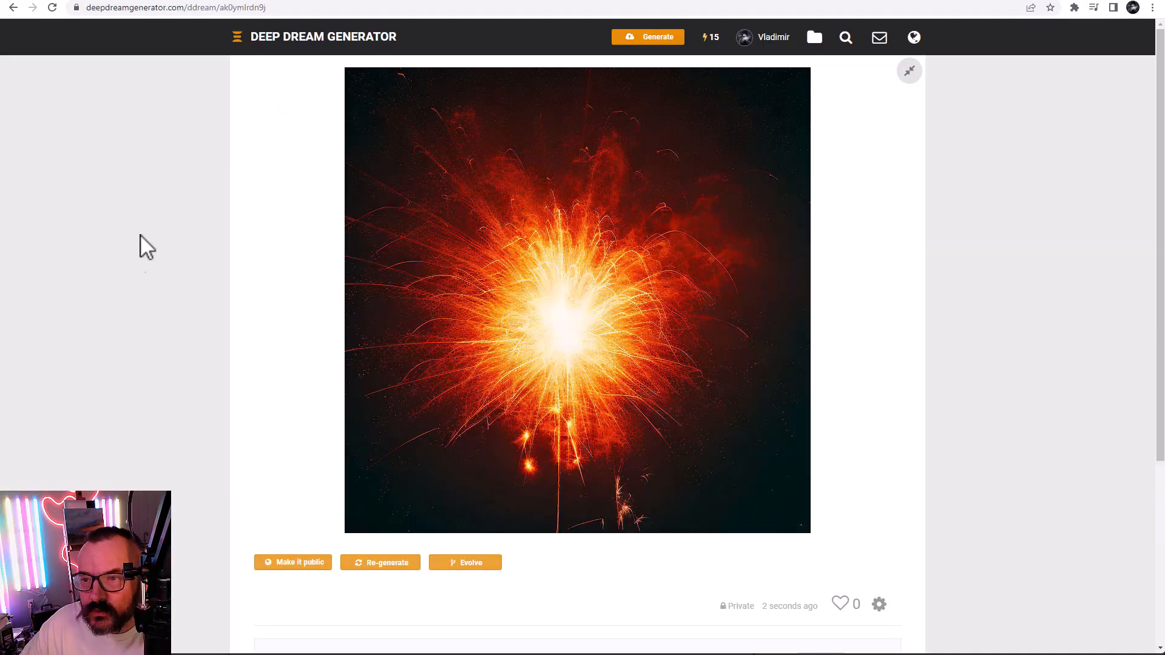
pyautogui.moveTo(174, 123)
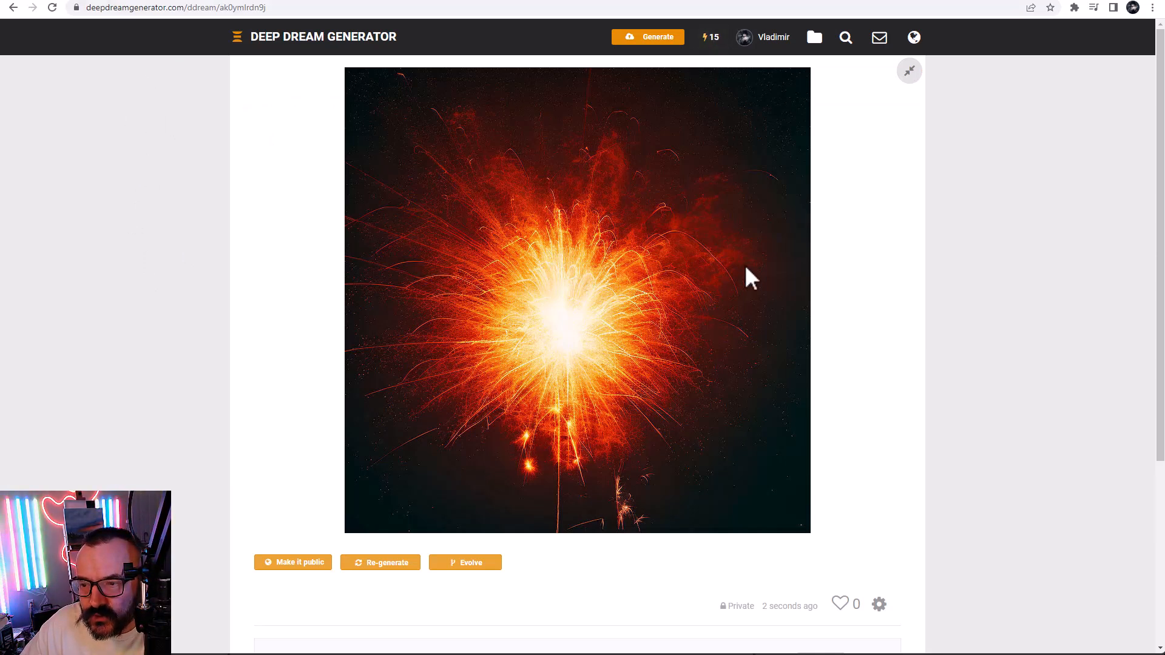
pyautogui.moveTo(835, 146)
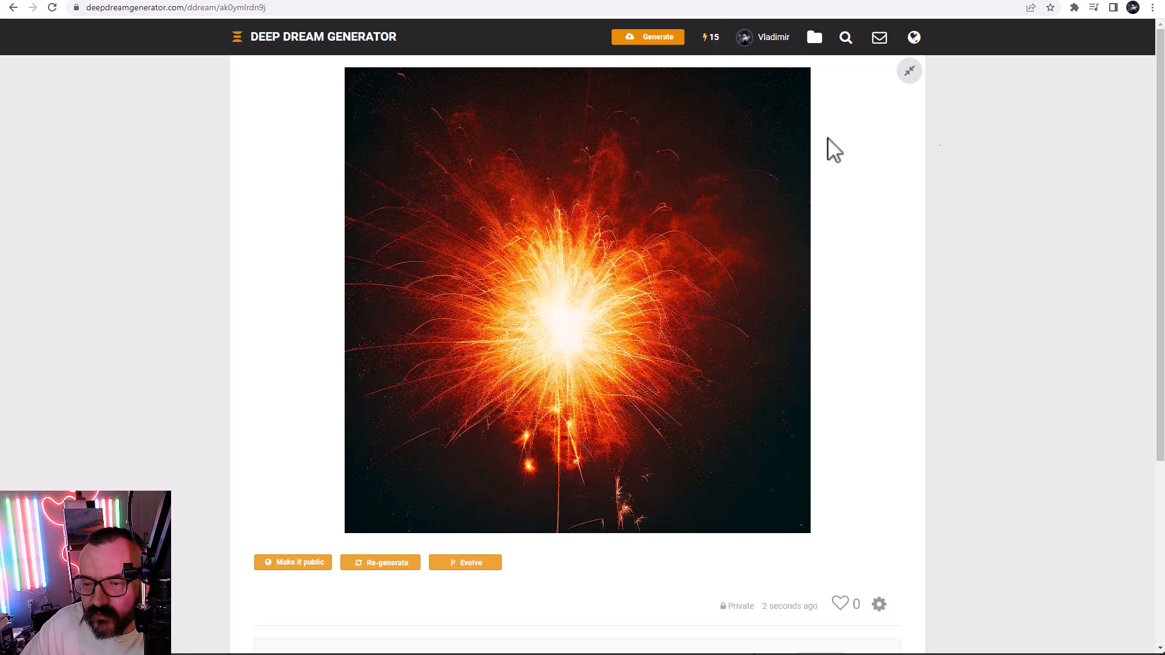
pyautogui.moveTo(682, 392)
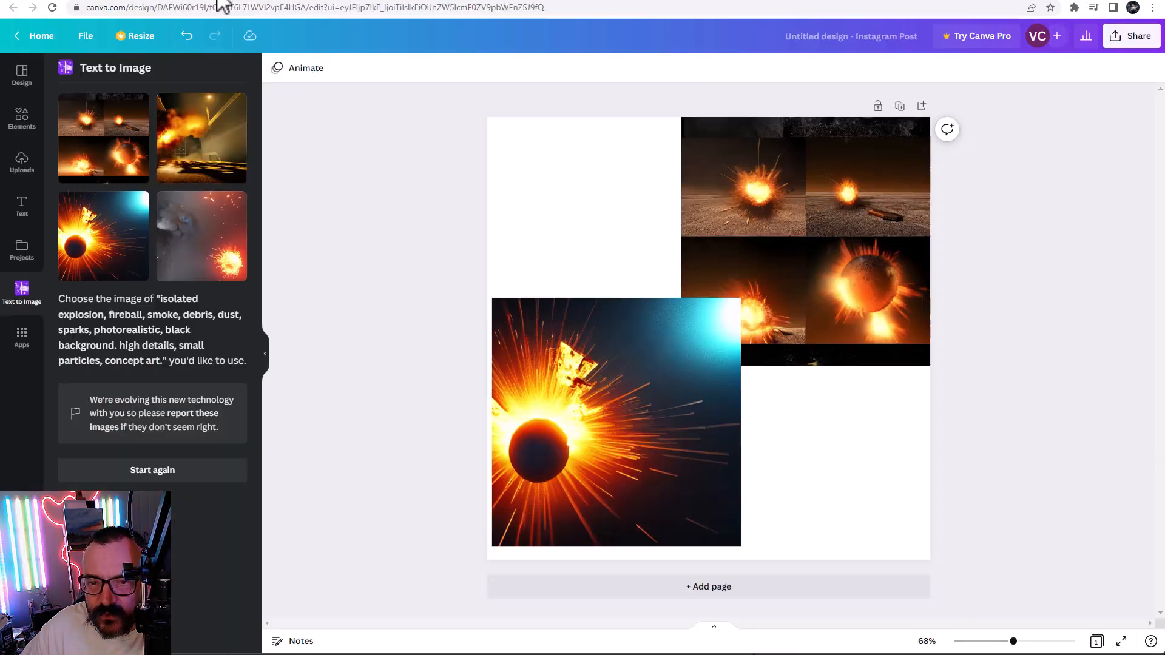
pyautogui.moveTo(393, 204)
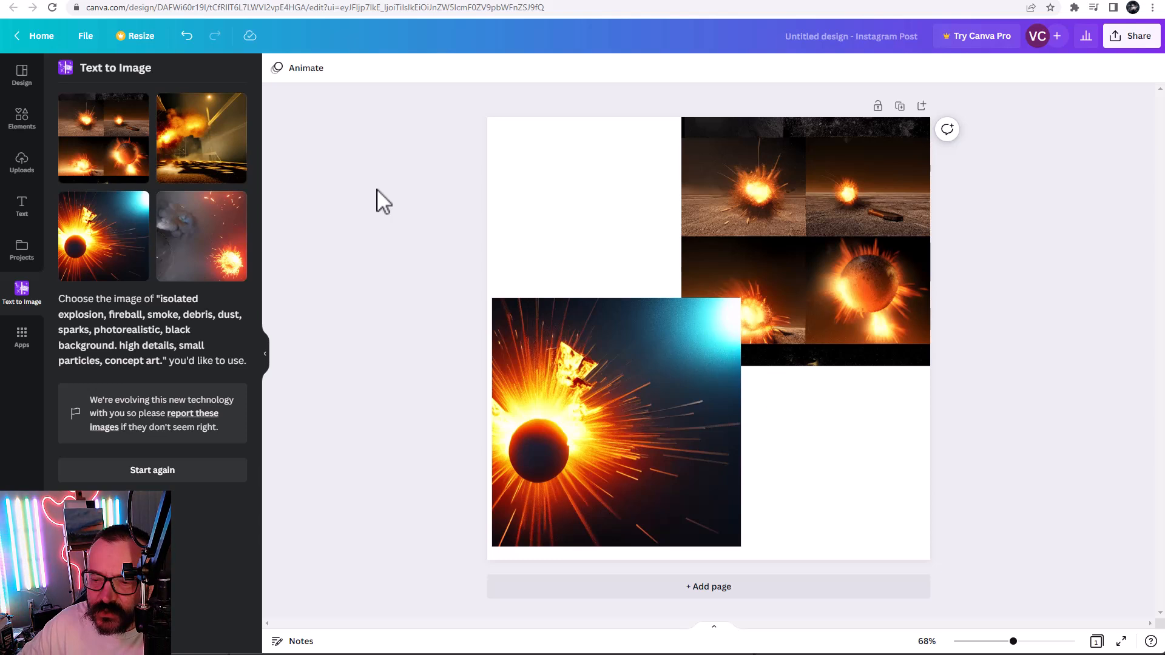
# - Add a generated explosion image grid onto the Instagram post design
pyautogui.click(615, 422)
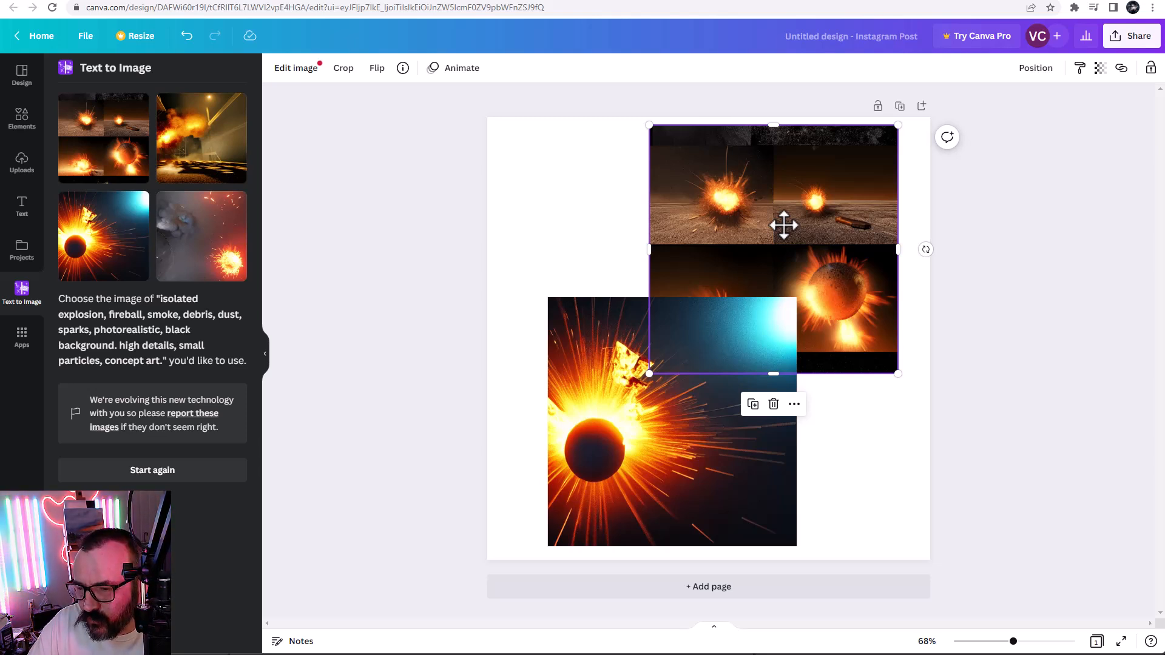
pyautogui.moveTo(412, 244)
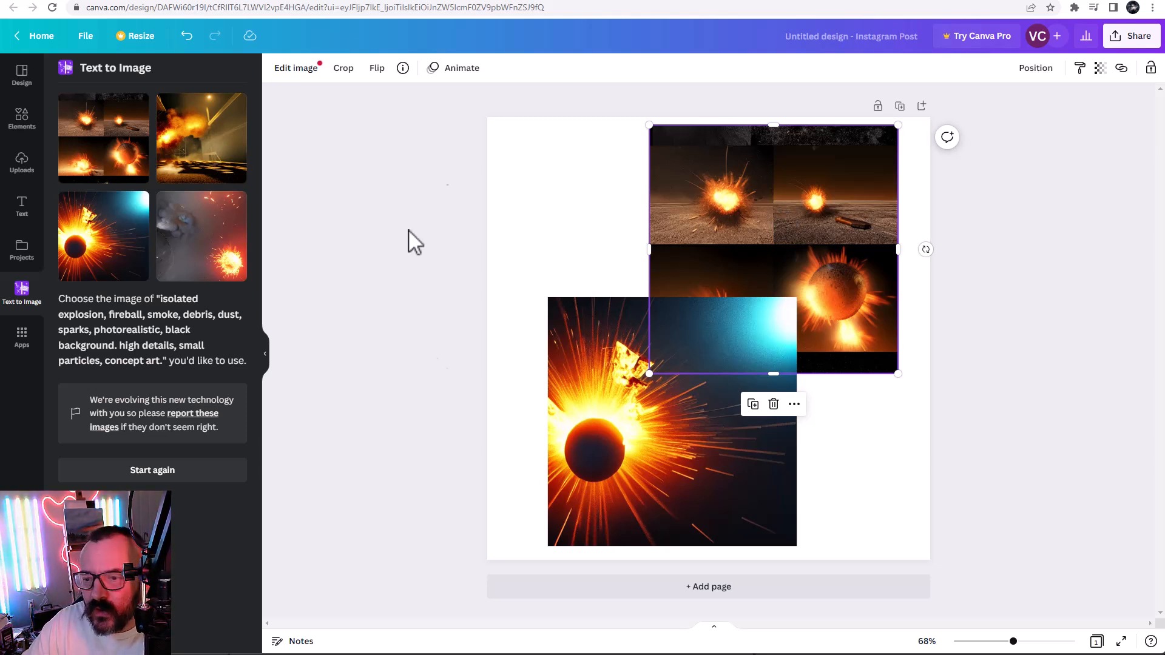
pyautogui.moveTo(969, 368)
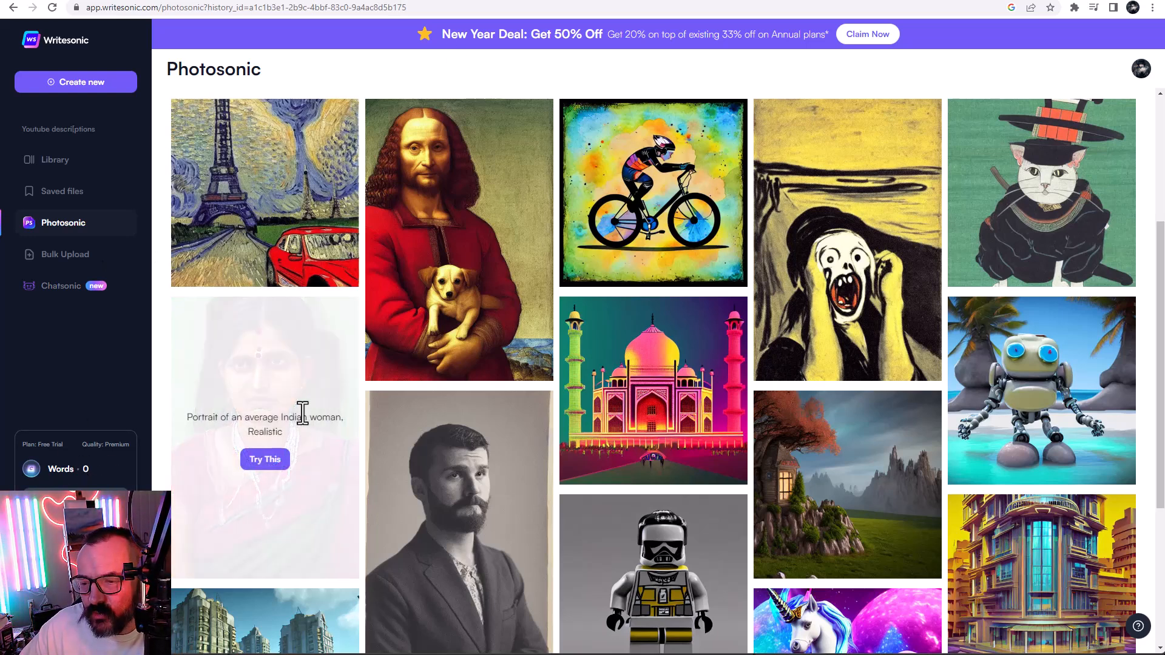
pyautogui.moveTo(791, 156)
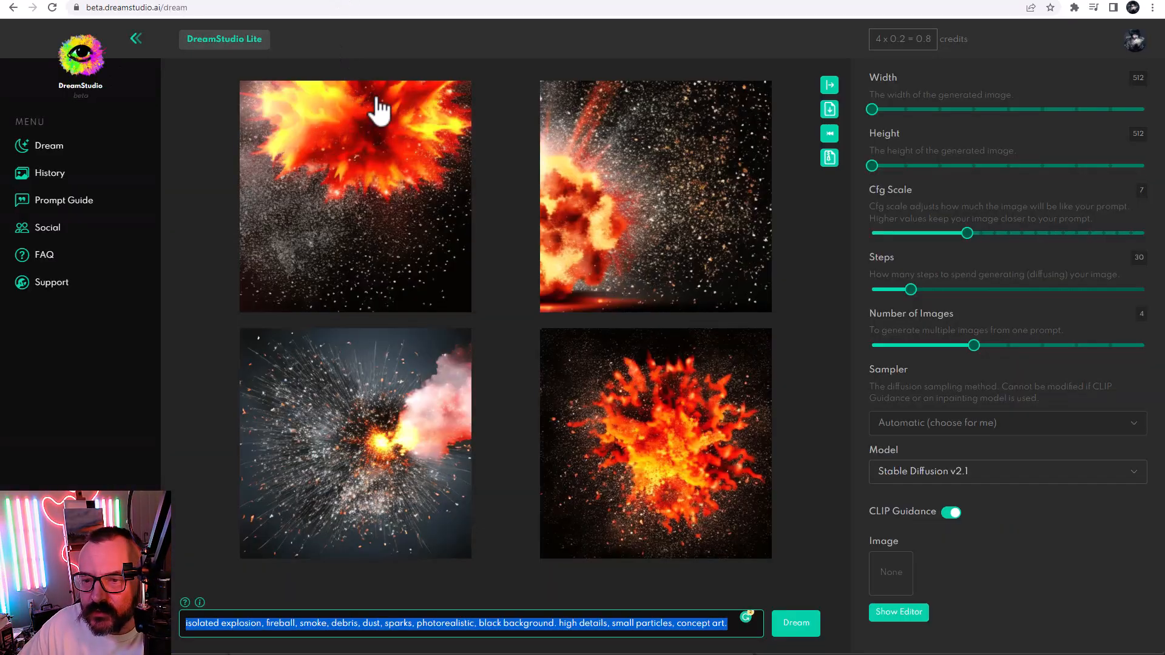
pyautogui.moveTo(661, 294)
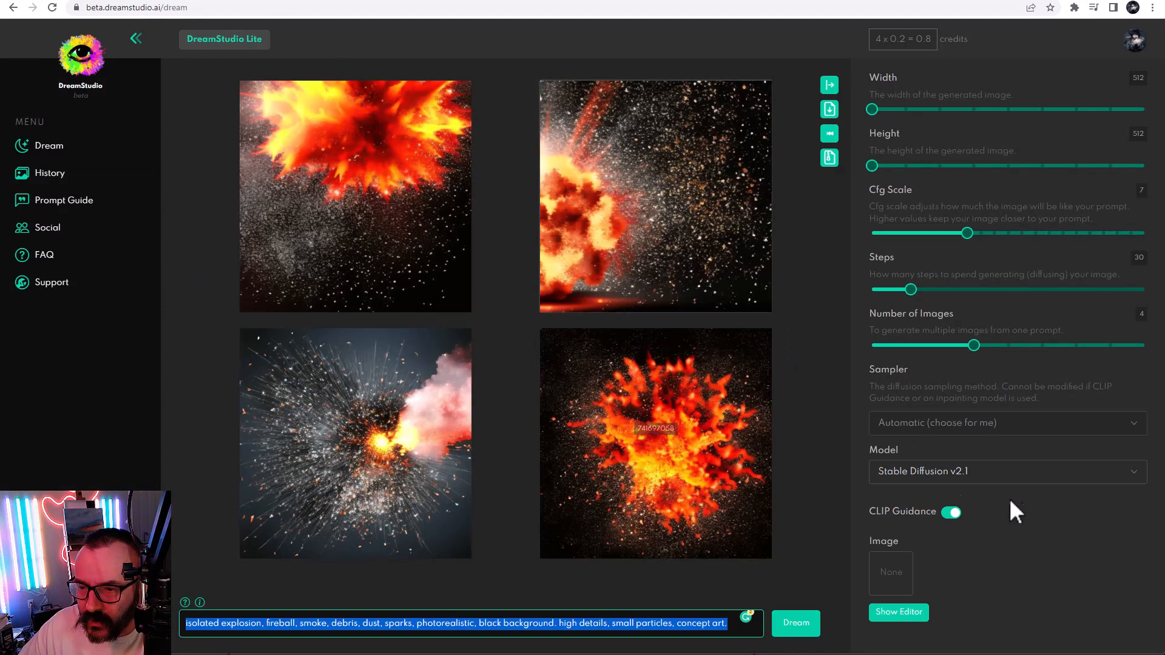
# - Deselect the explosion prompt text beside the four Stable Diffusion v2.1 results
pyautogui.click(1004, 471)
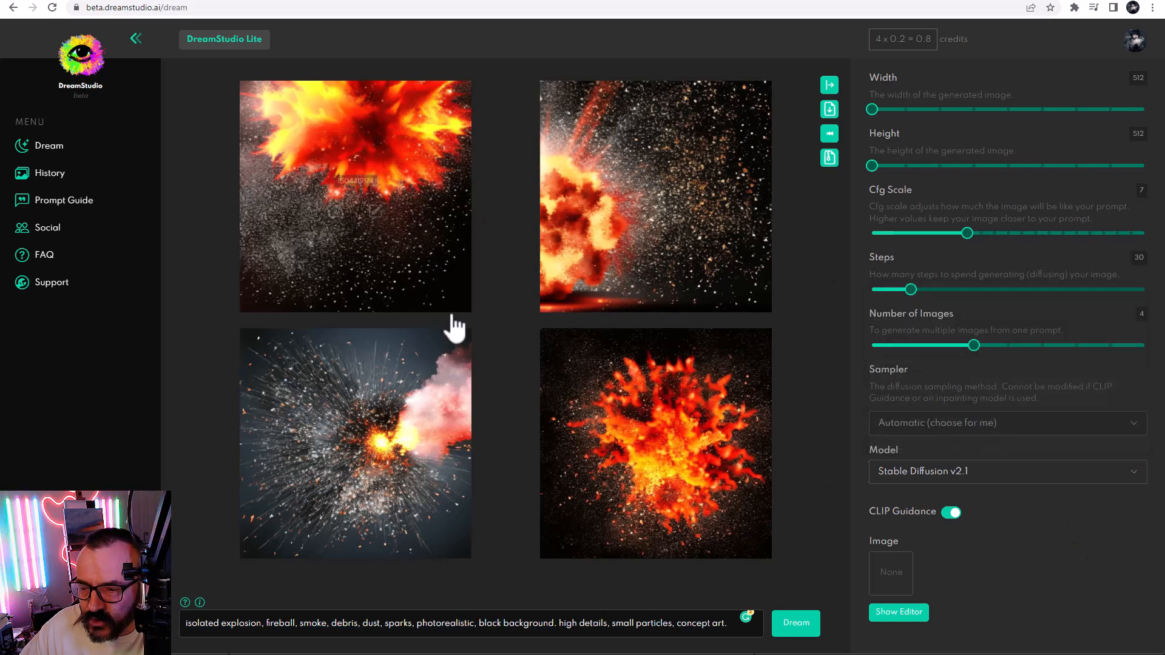
pyautogui.moveTo(538, 158)
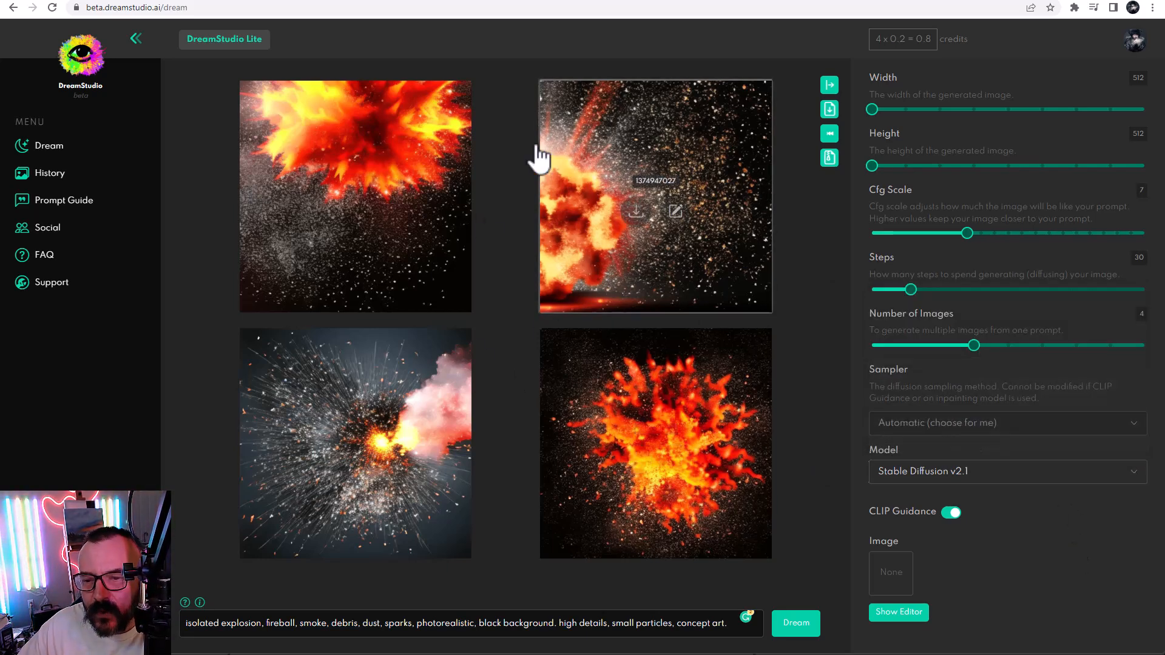
pyautogui.moveTo(951, 85)
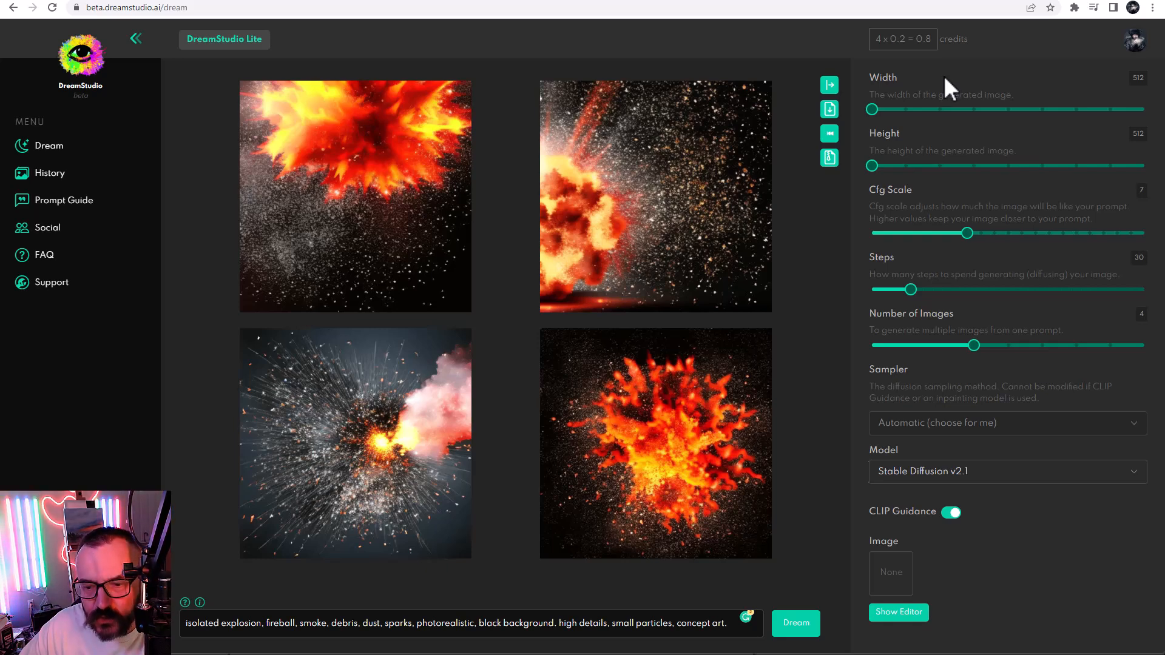
pyautogui.moveTo(653, 34)
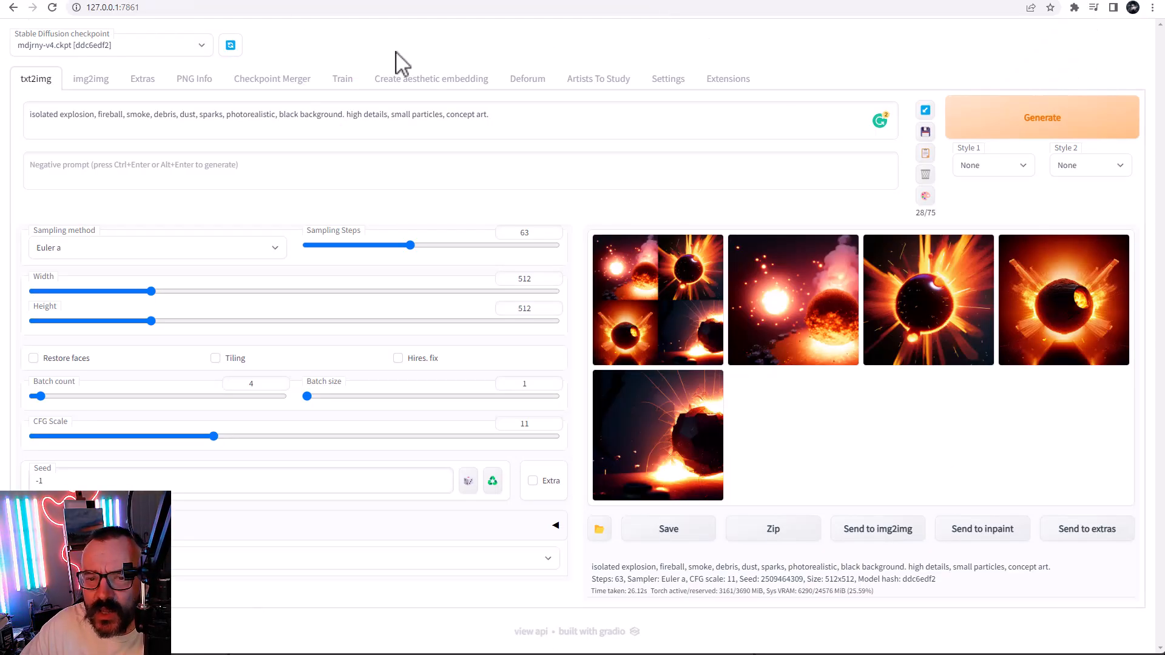
pyautogui.moveTo(703, 81)
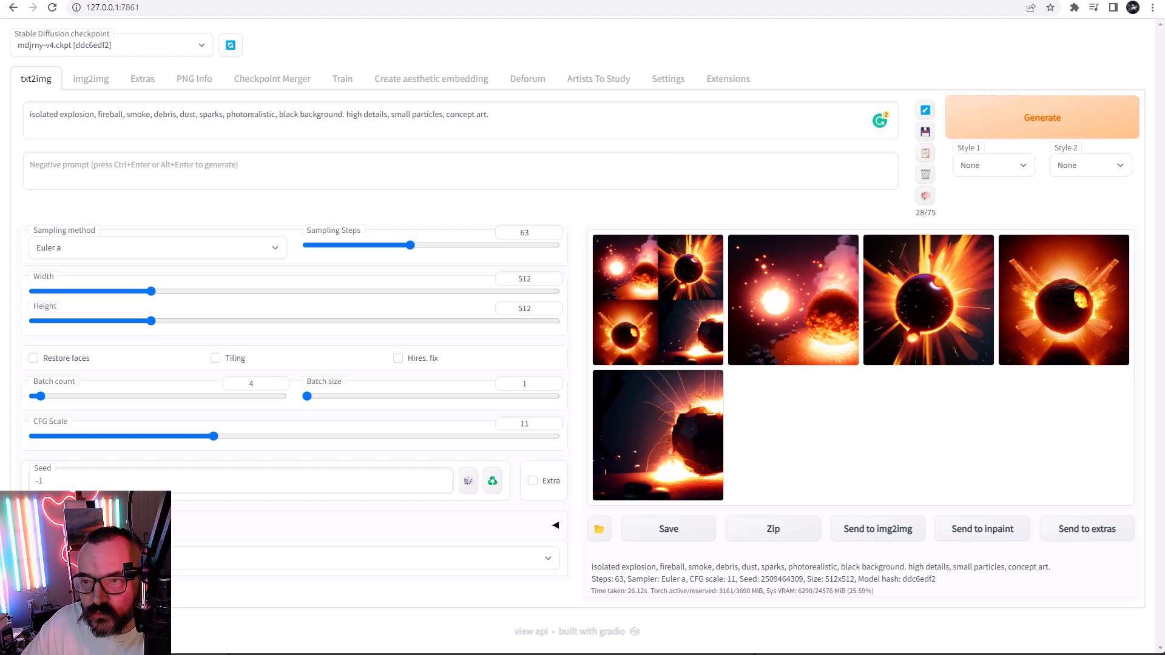
# - Review the saved explosion images in NightCafe's My Creations list
pyautogui.click(157, 7)
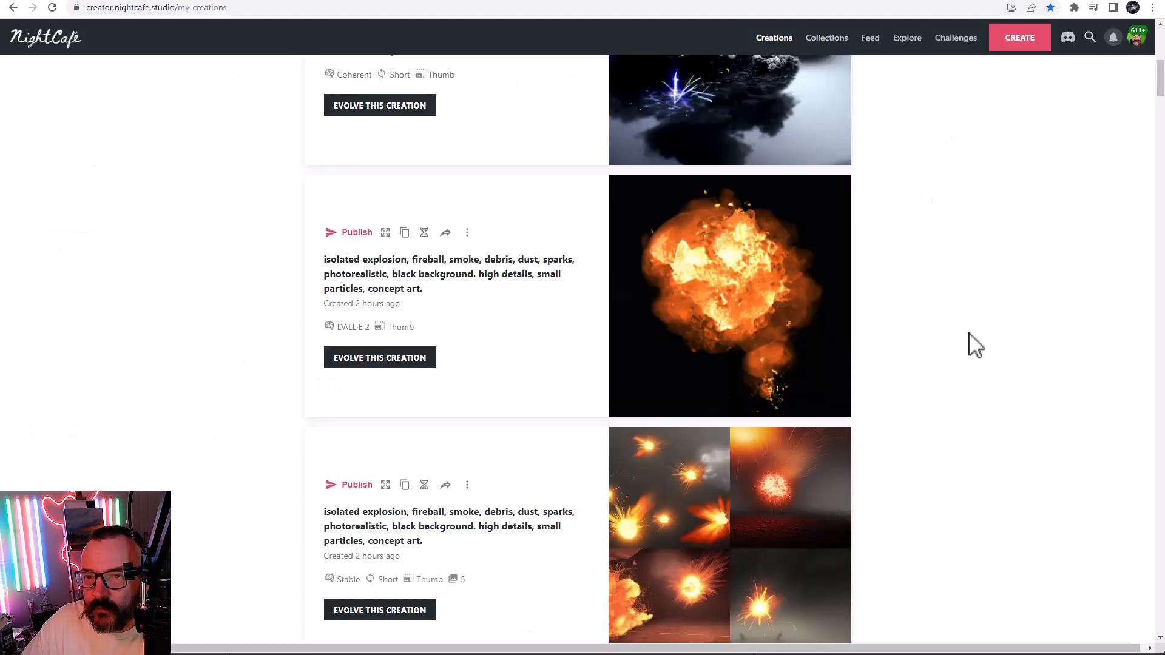
pyautogui.scroll(-3)
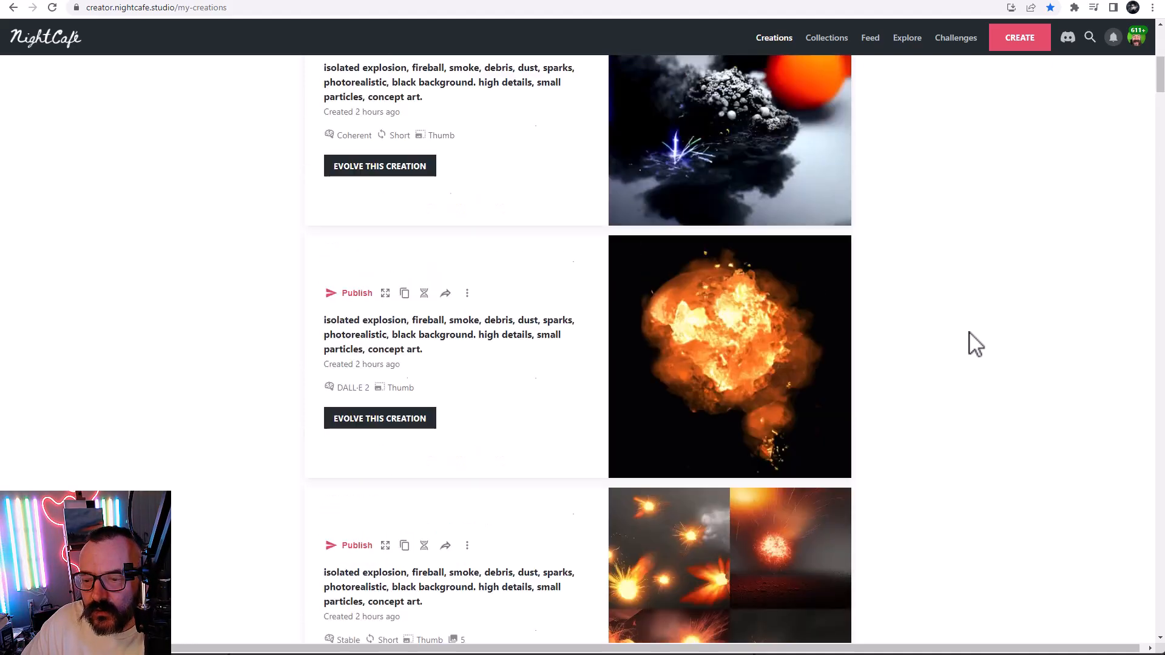
pyautogui.scroll(-3)
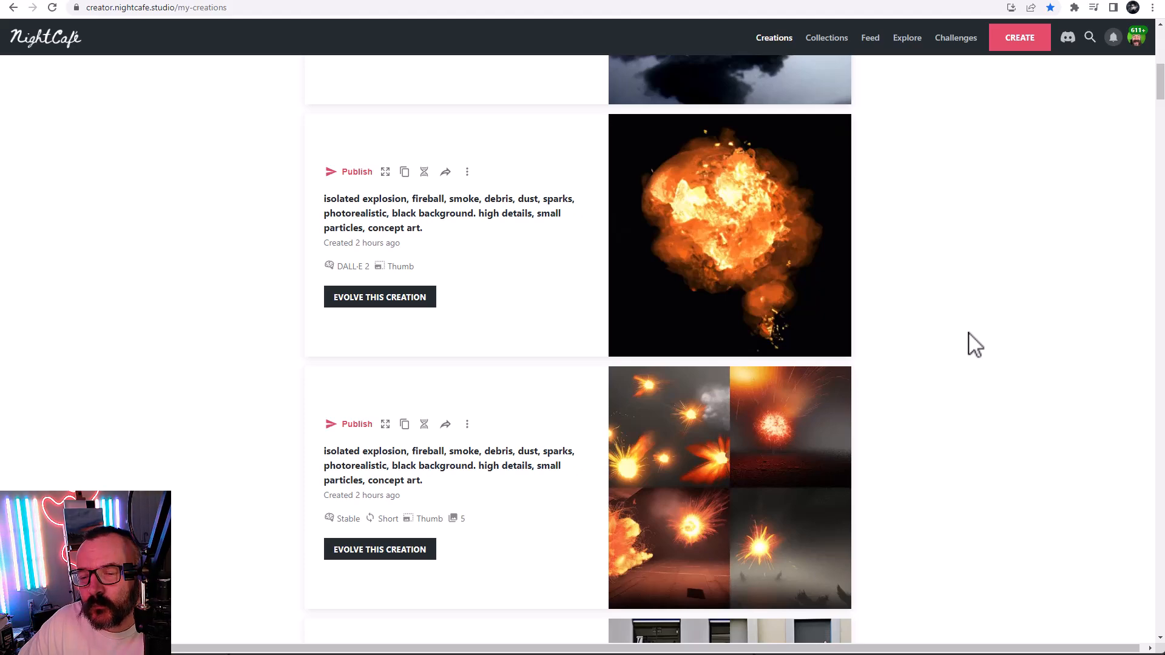
# - Start a new creation, reaching the Stable, DALL·E 2, Coherent and Artistic method chooser
pyautogui.click(1019, 38)
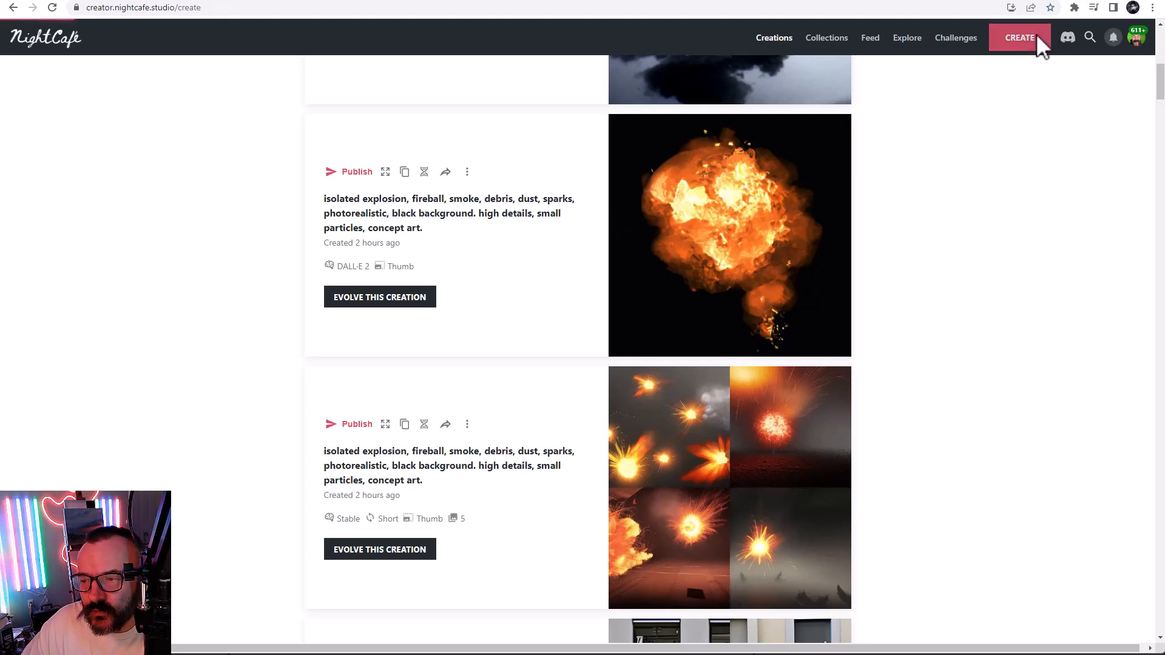
pyautogui.click(1019, 37)
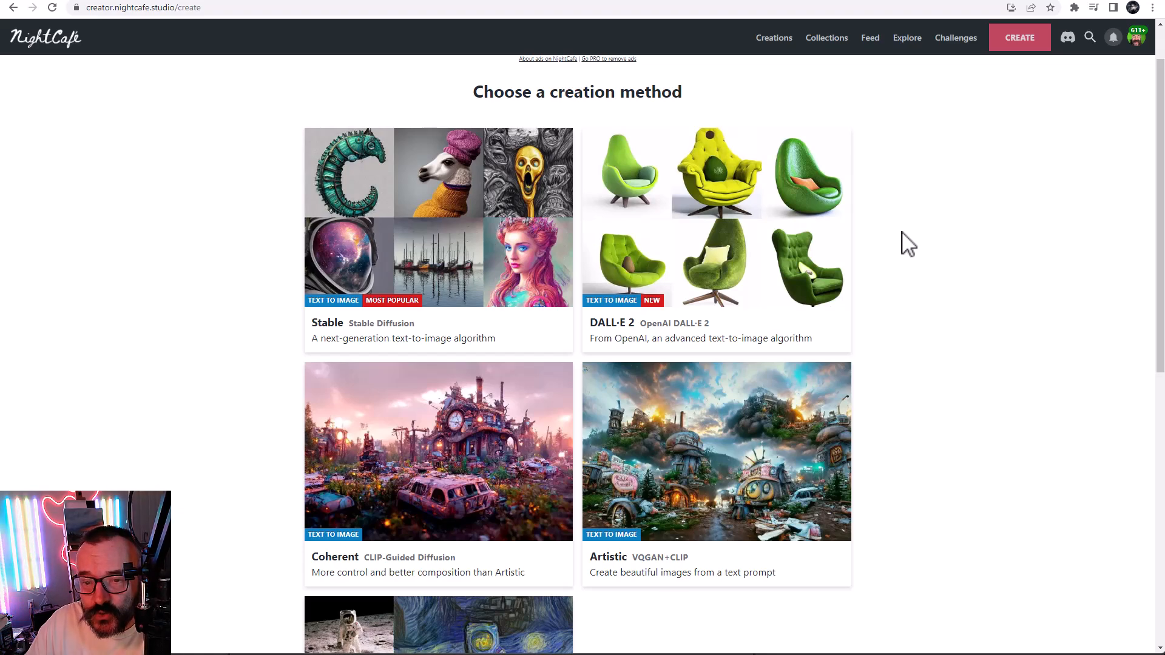
# - Browse My Creations past the Artistic and Coherent explosion images to the DALL·E 2 and Stable ones
pyautogui.click(773, 38)
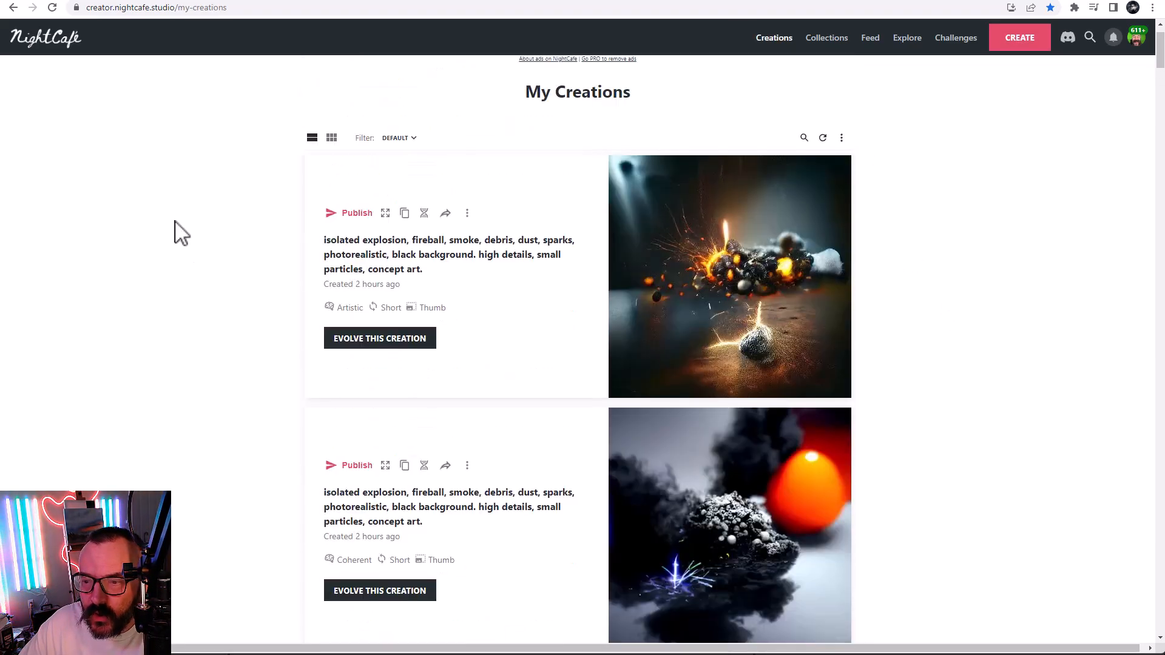
pyautogui.scroll(-3)
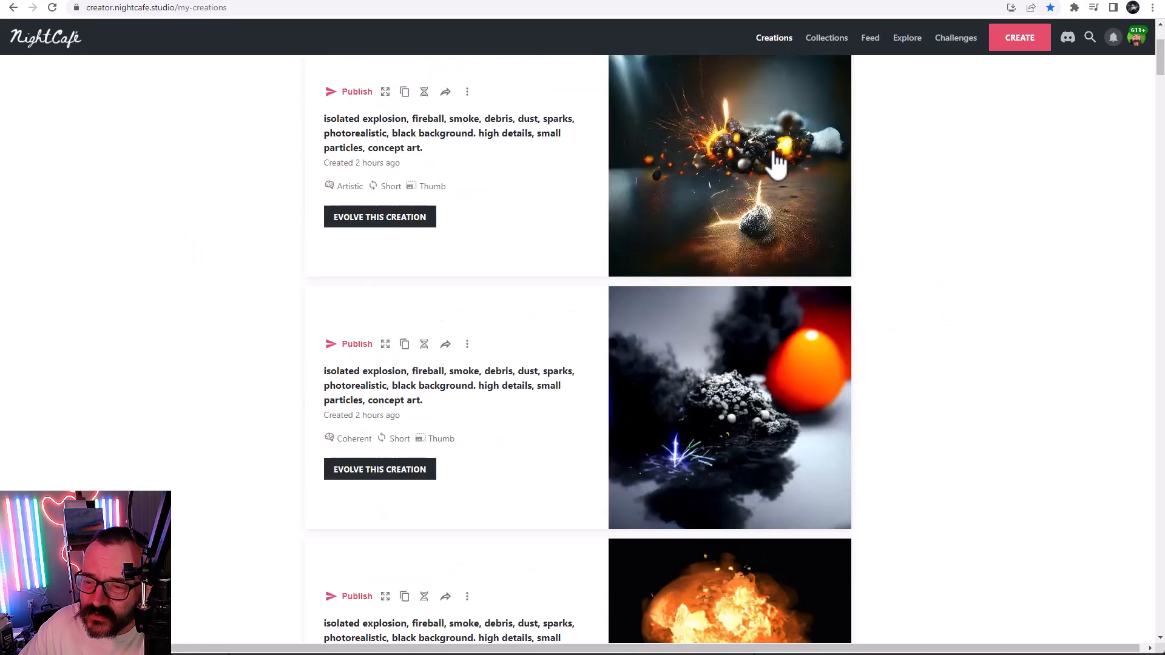
pyautogui.scroll(-3)
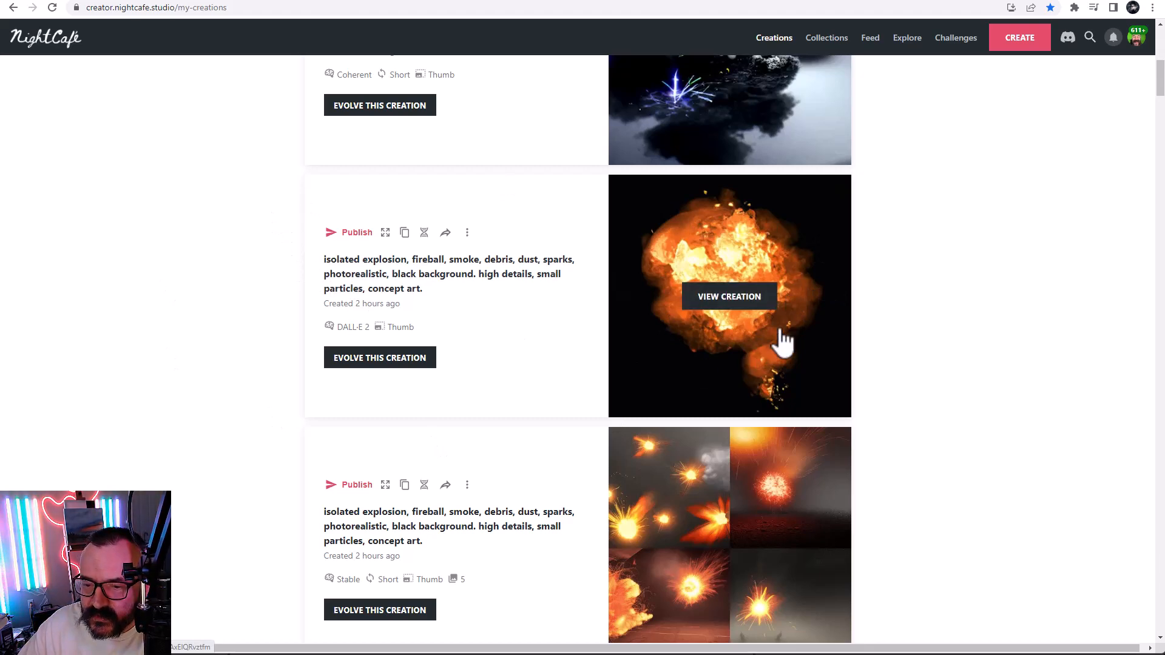
pyautogui.moveTo(918, 310)
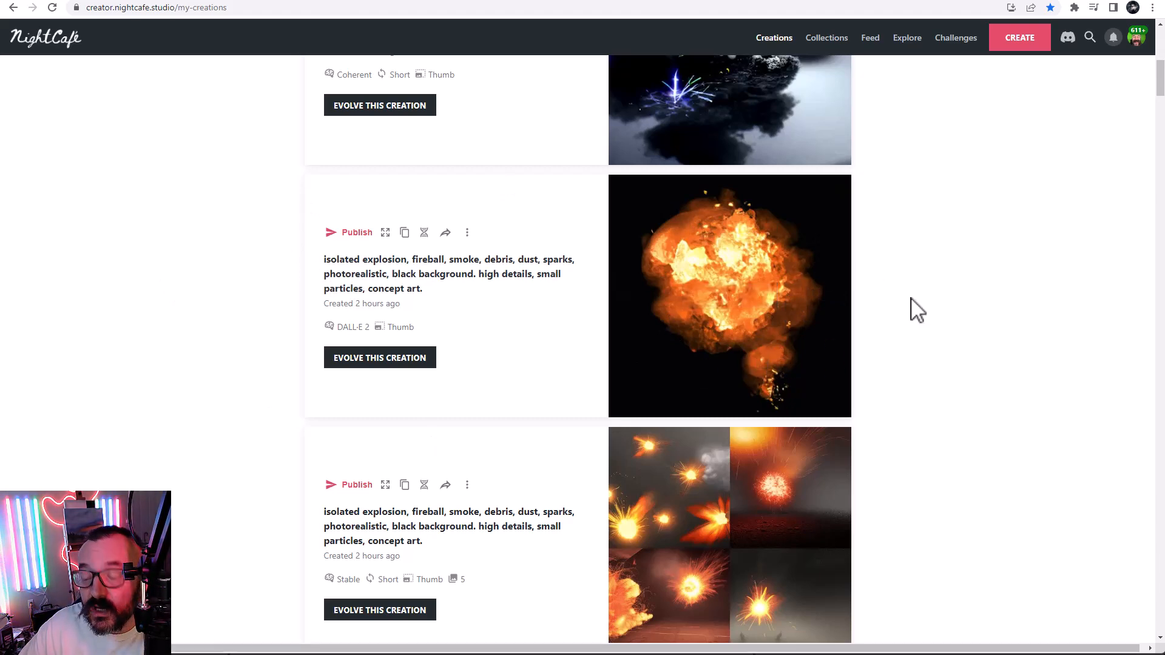
pyautogui.scroll(-3)
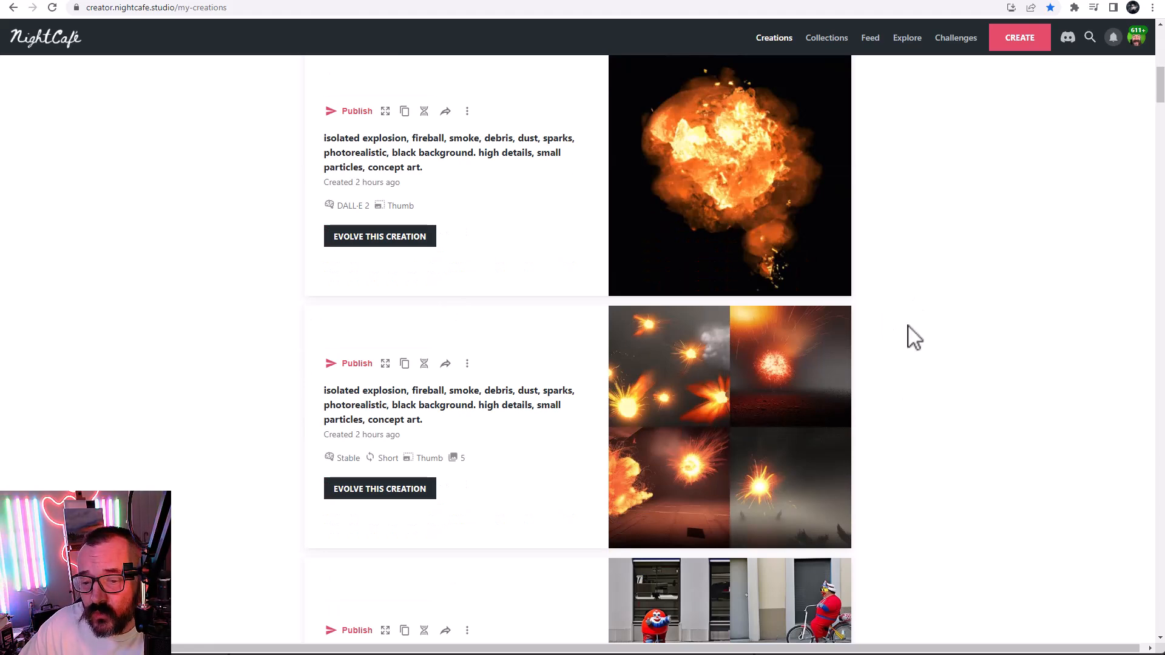
pyautogui.moveTo(952, 317)
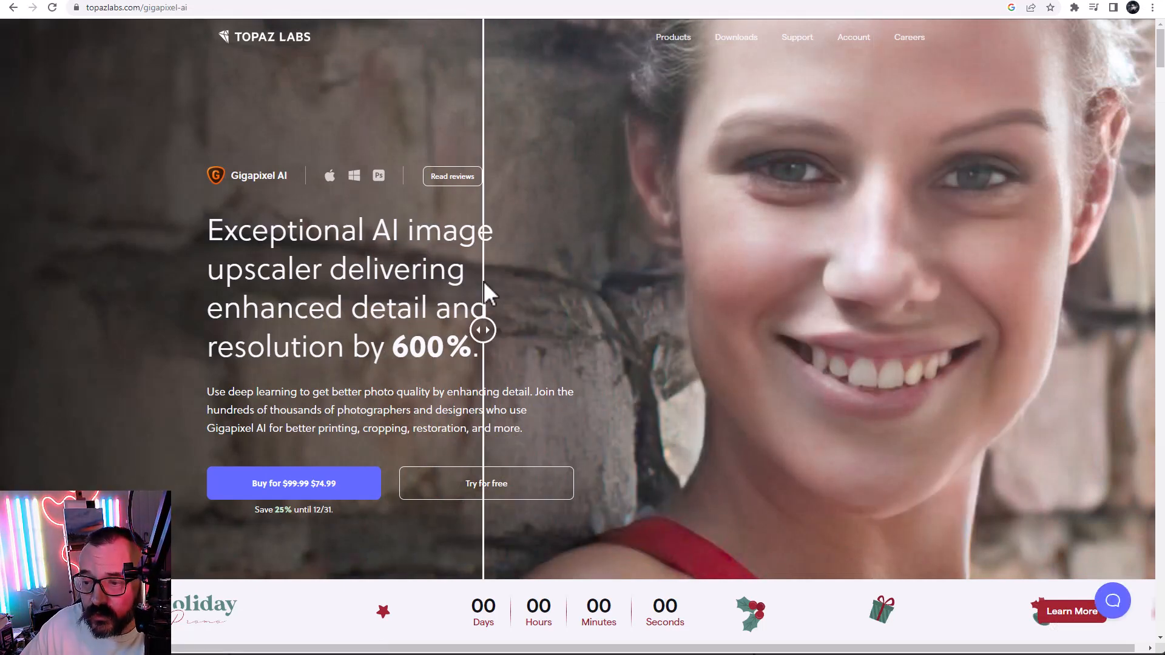
# - Slide the Gigapixel before/after divider across the portrait to compare blurry original and upscaled face
pyautogui.moveTo(483, 330); pyautogui.dragTo(921, 330)
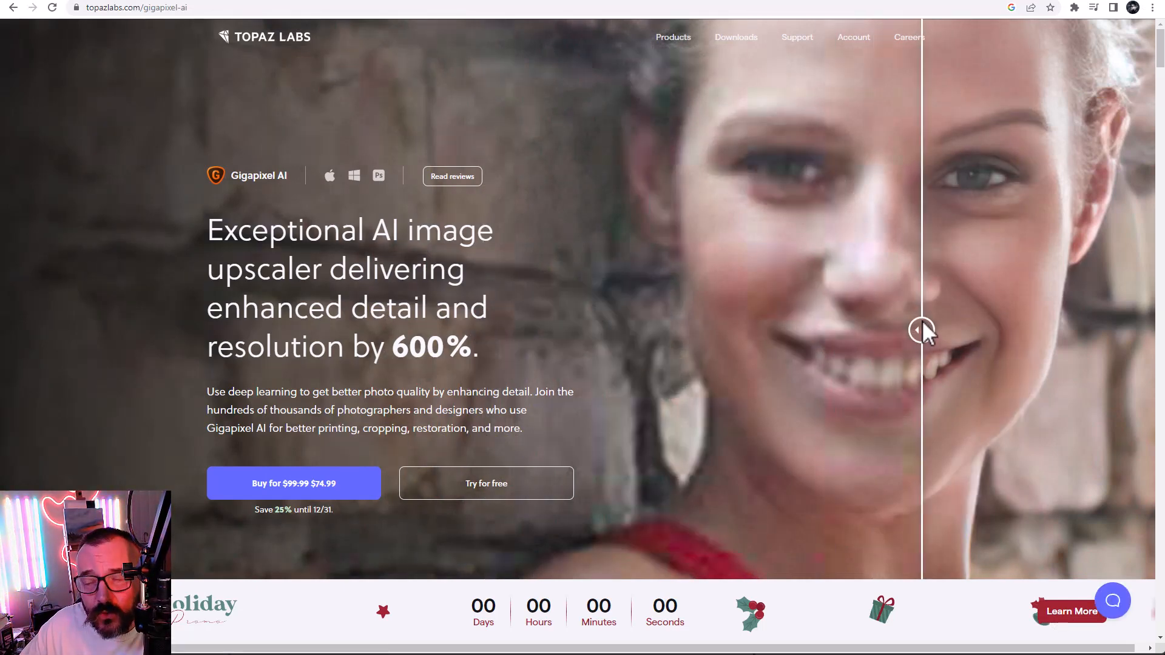
pyautogui.moveTo(921, 330); pyautogui.dragTo(682, 330)
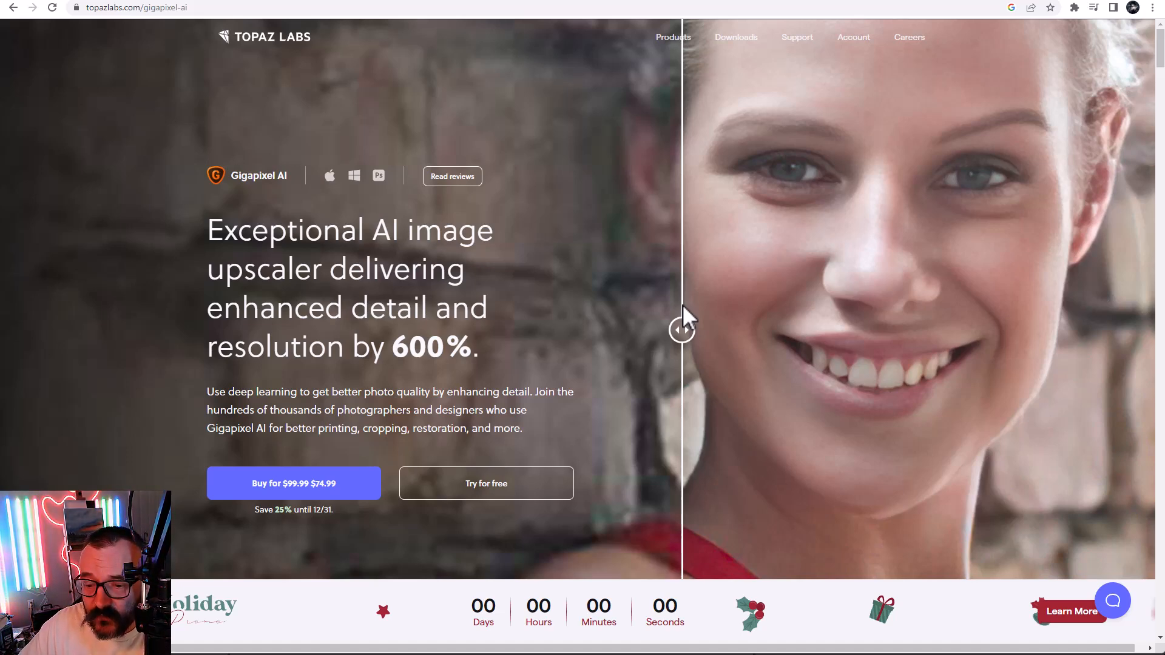
pyautogui.moveTo(680, 330); pyautogui.dragTo(233, 330)
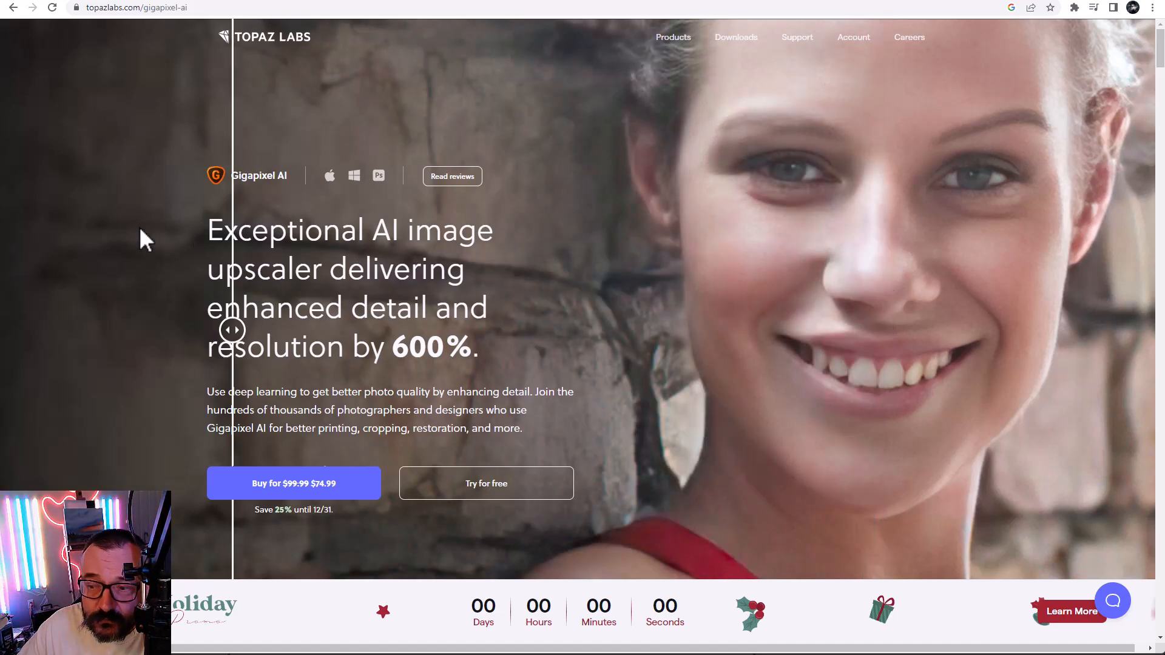
pyautogui.moveTo(232, 330); pyautogui.dragTo(1137, 330)
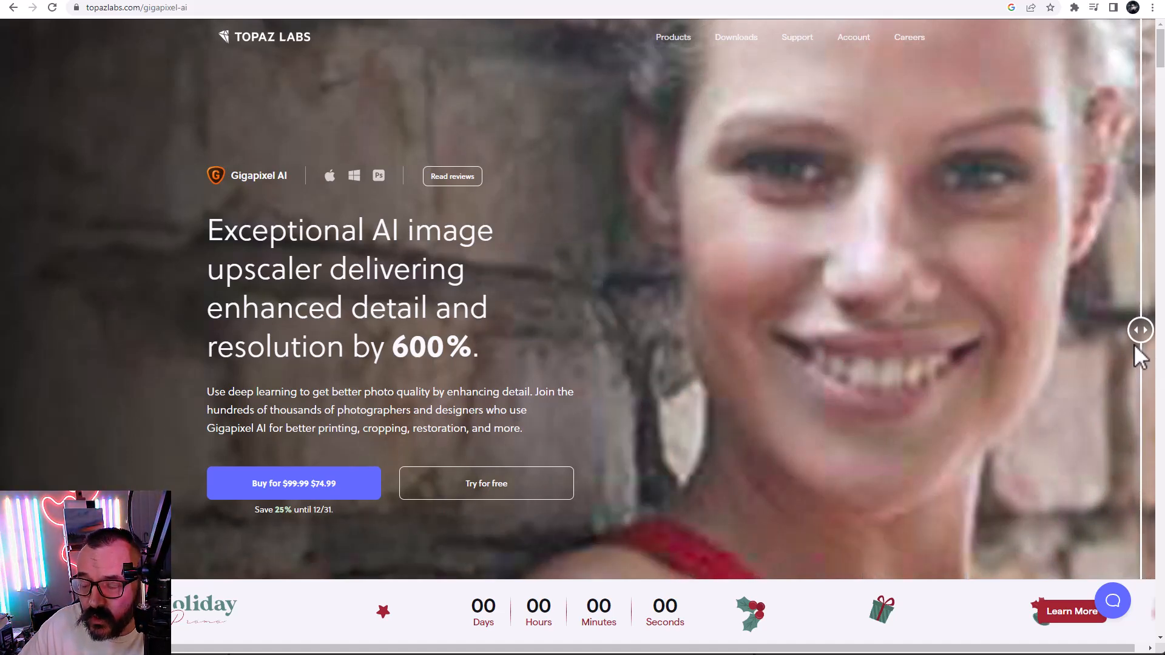
pyautogui.moveTo(1141, 330); pyautogui.dragTo(889, 330)
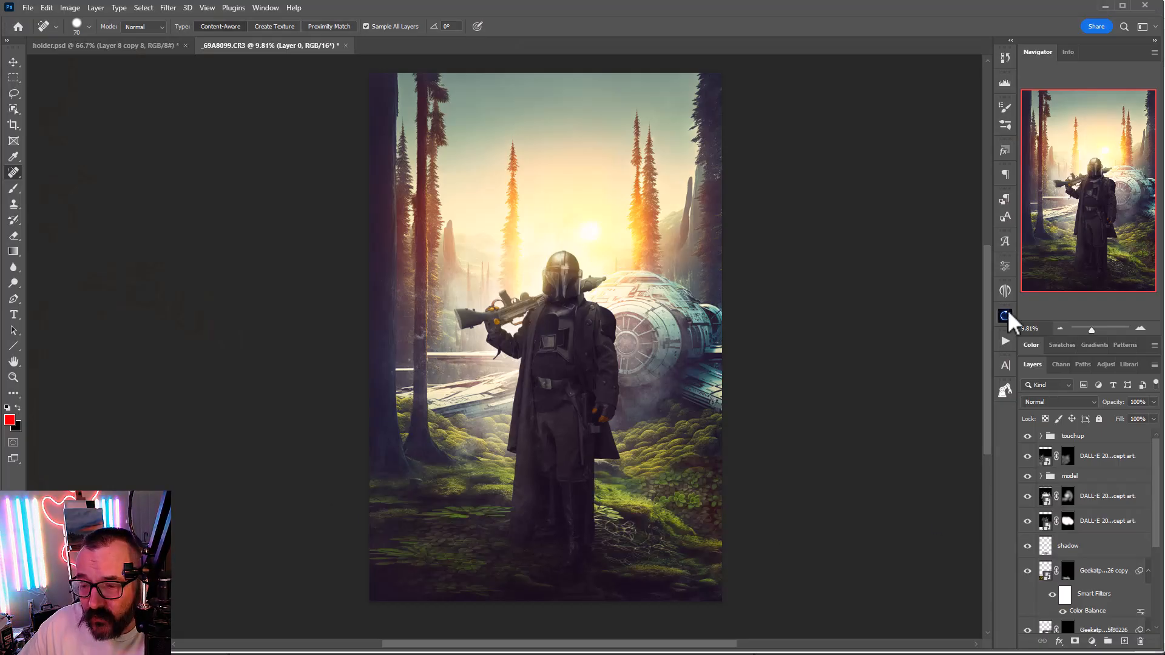
# - Show the Oniric v2.0.0 panel over the Mandalorian forest composite in Photoshop
pyautogui.click(1004, 315)
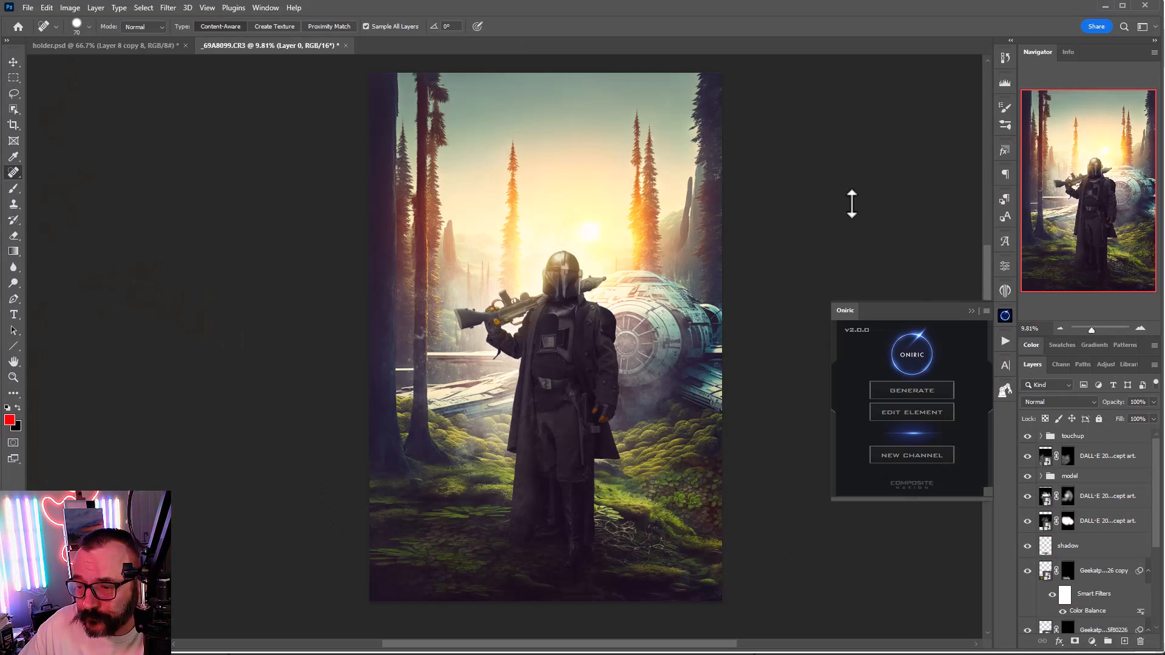